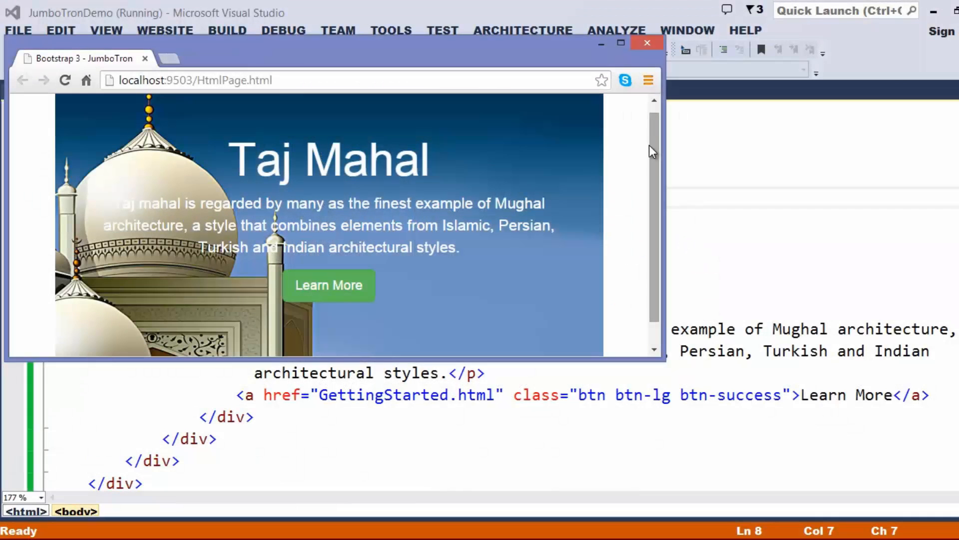
mouse_move(656, 145)
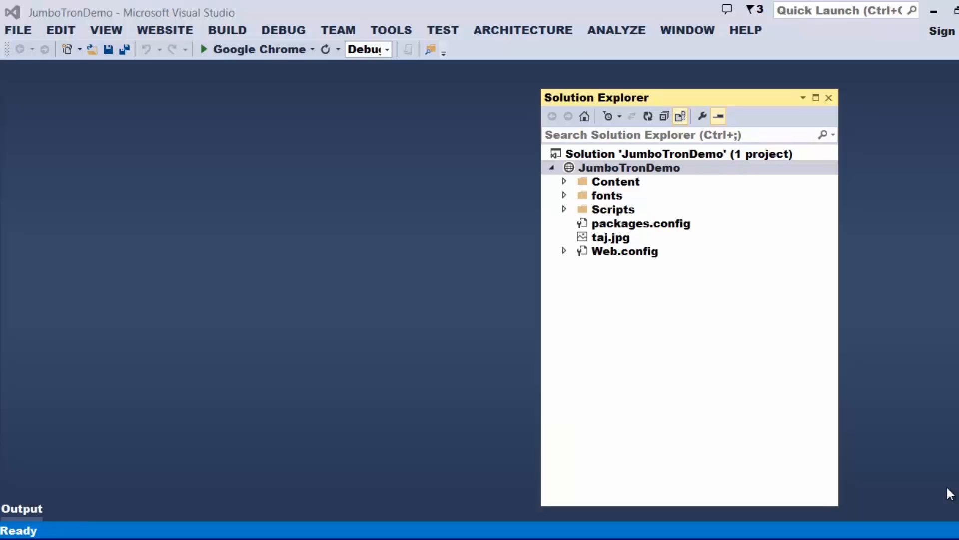
mouse_move(950, 475)
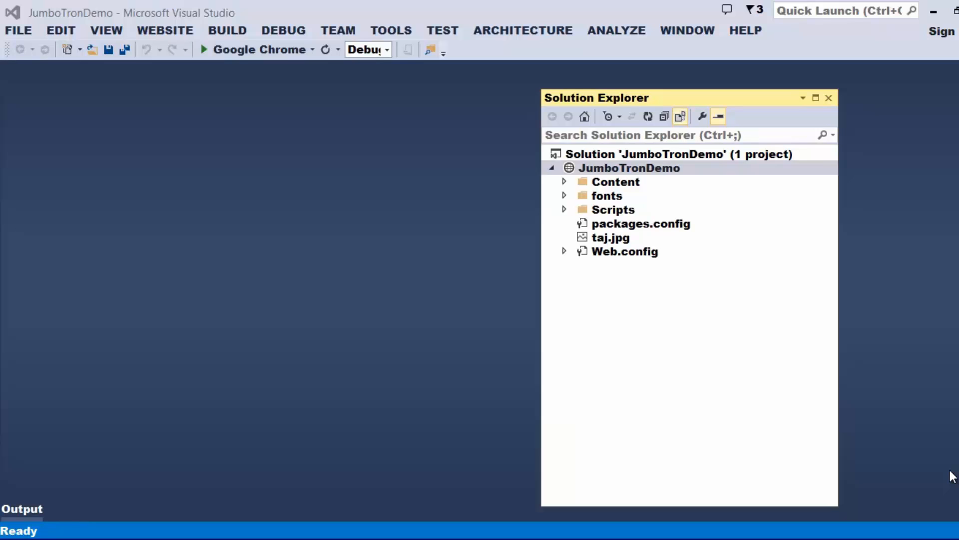
mouse_move(734, 195)
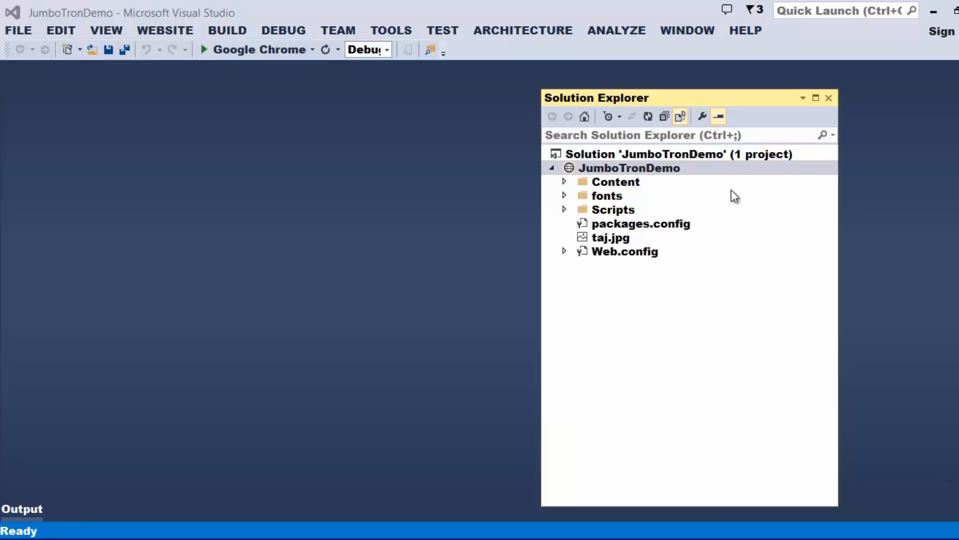
- Add HtmlPage.html titled 'Bootstrap 3 - JumboTron' with a link to Content/bootstrap.min.css
right_click(630, 168)
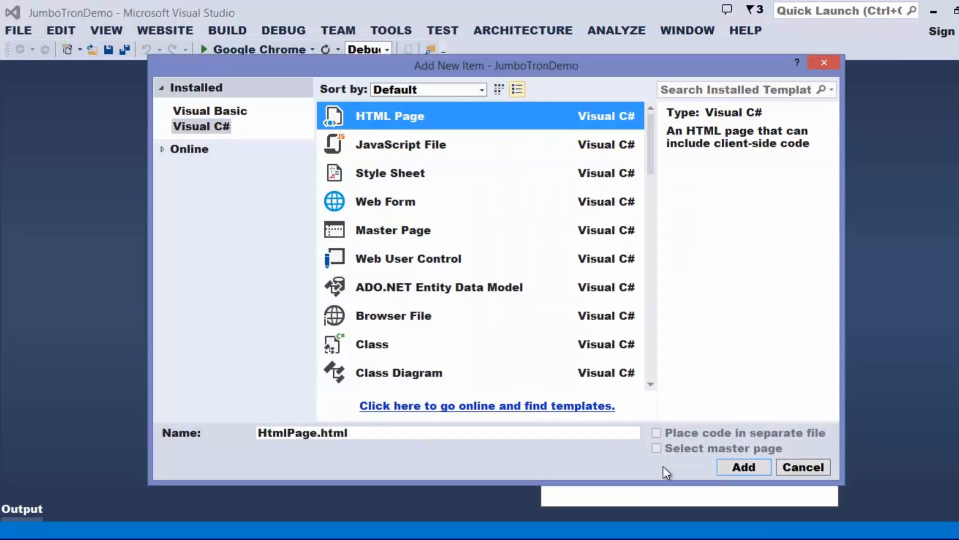
left_click(743, 467)
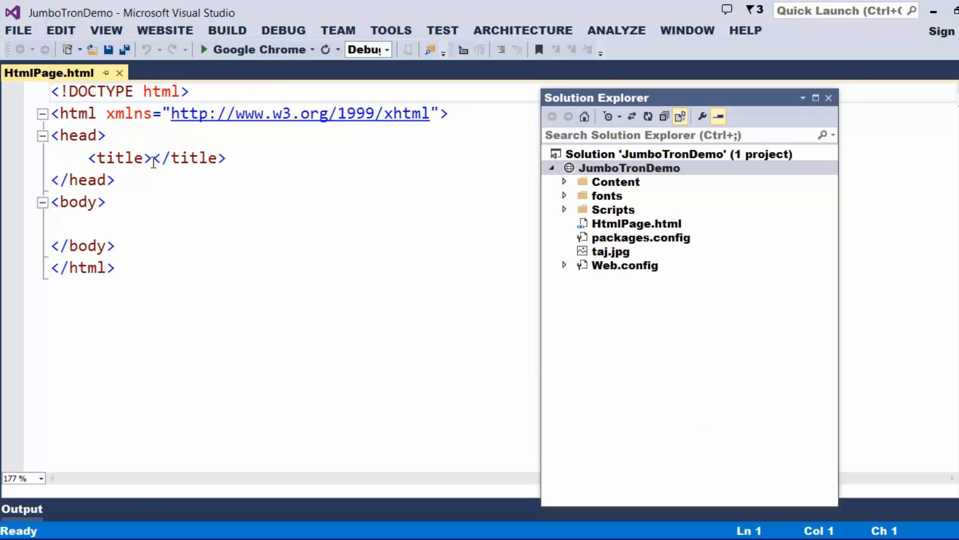
type("Bootstp")
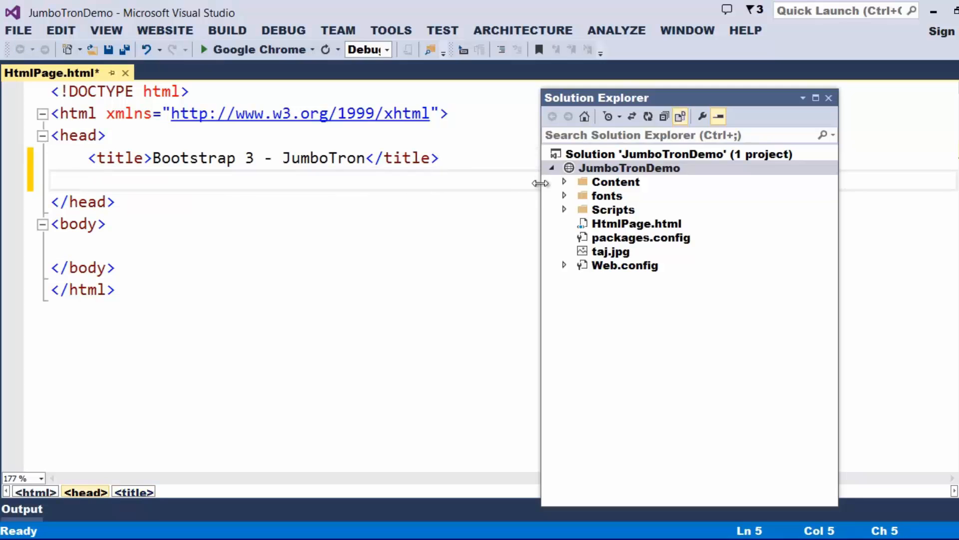
left_click(564, 181)
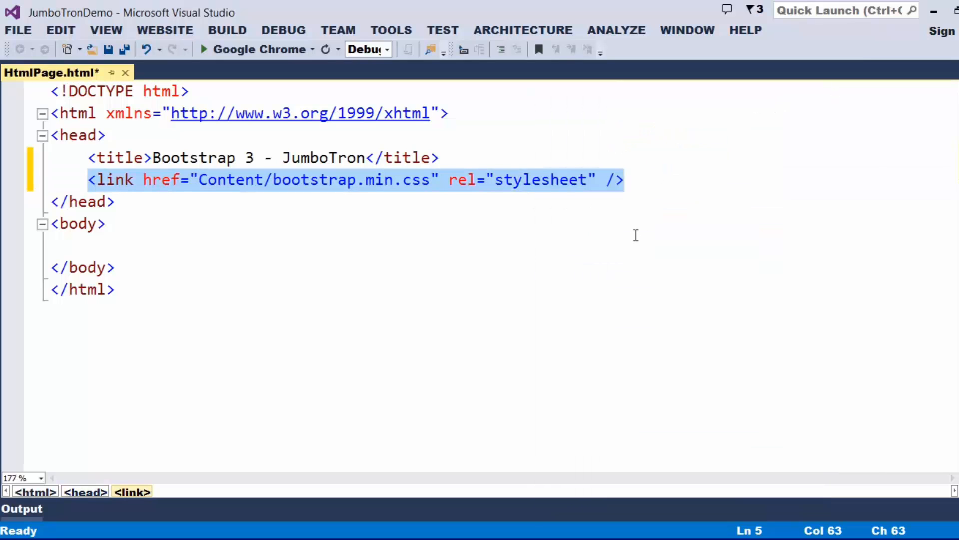
- Save the page and add a div with class container to the body
key("ctrl+s")
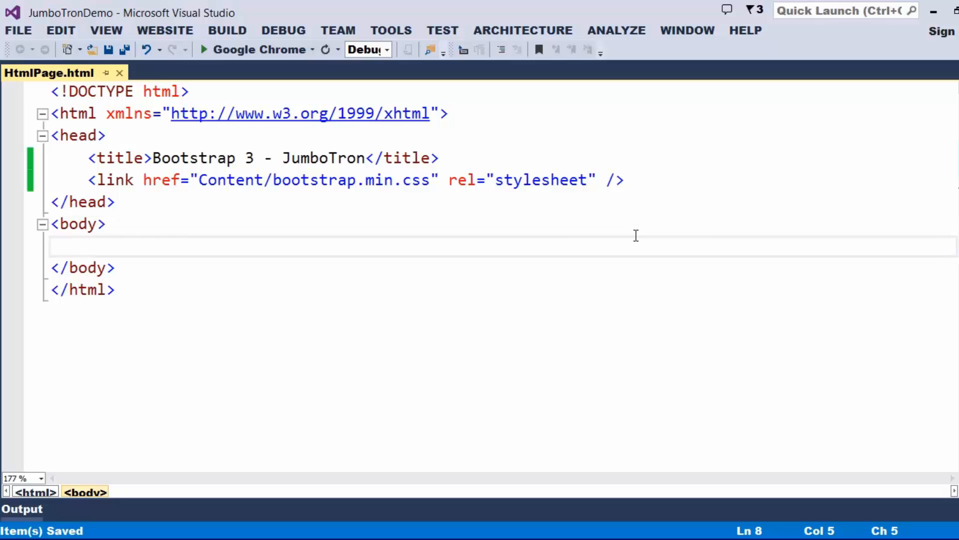
type("<d")
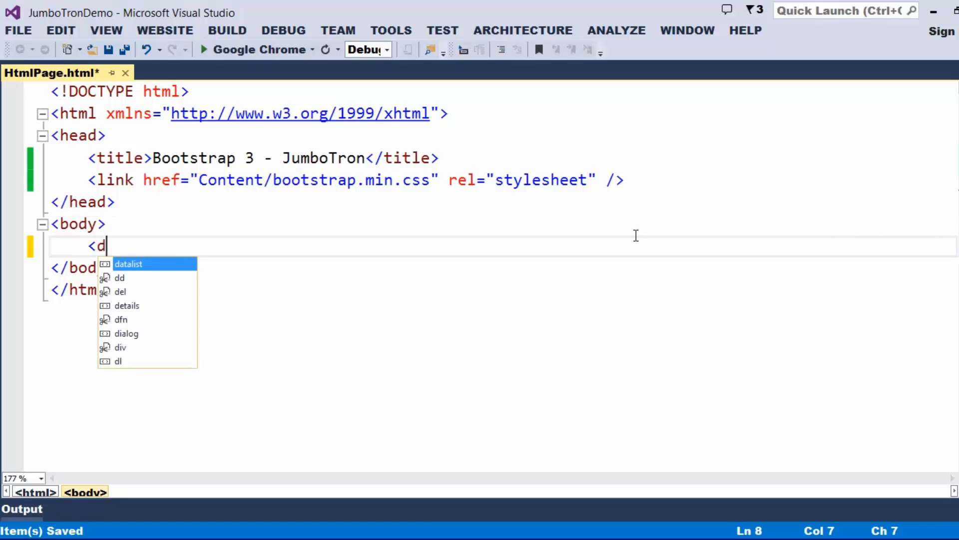
type("iv")
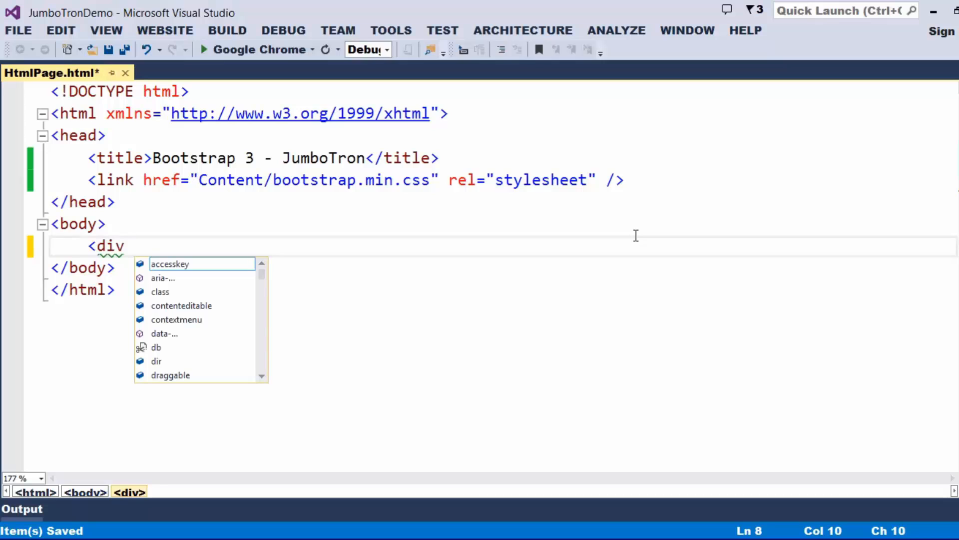
type("class=\"\"")
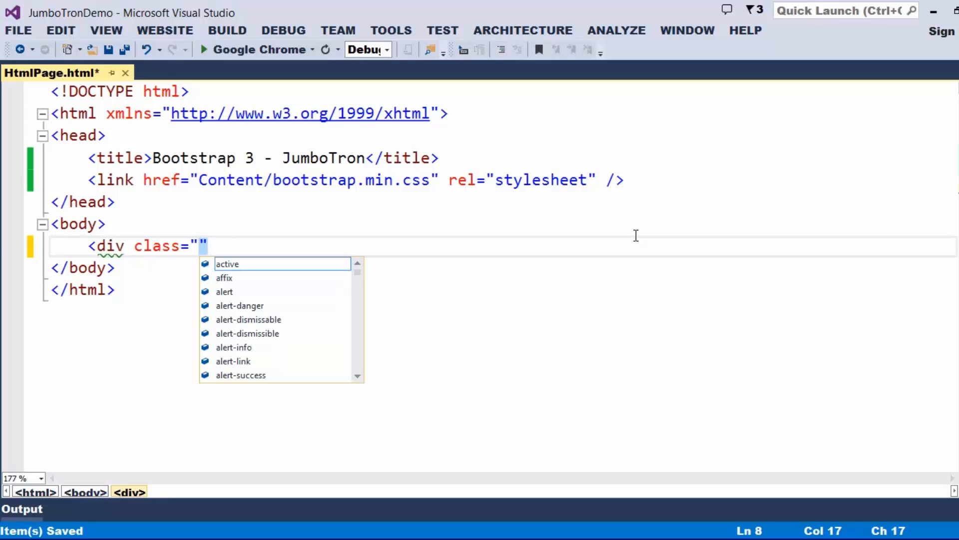
type("container")
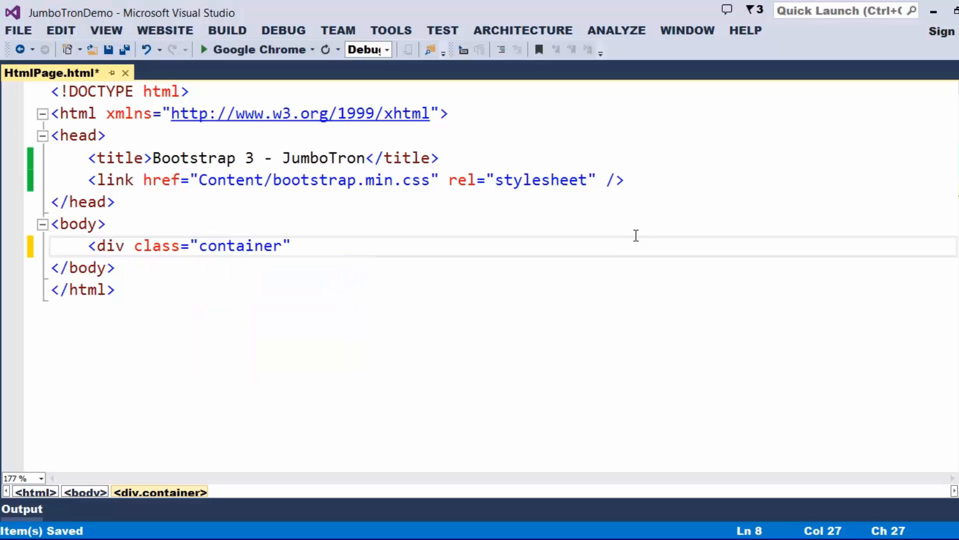
type(">")
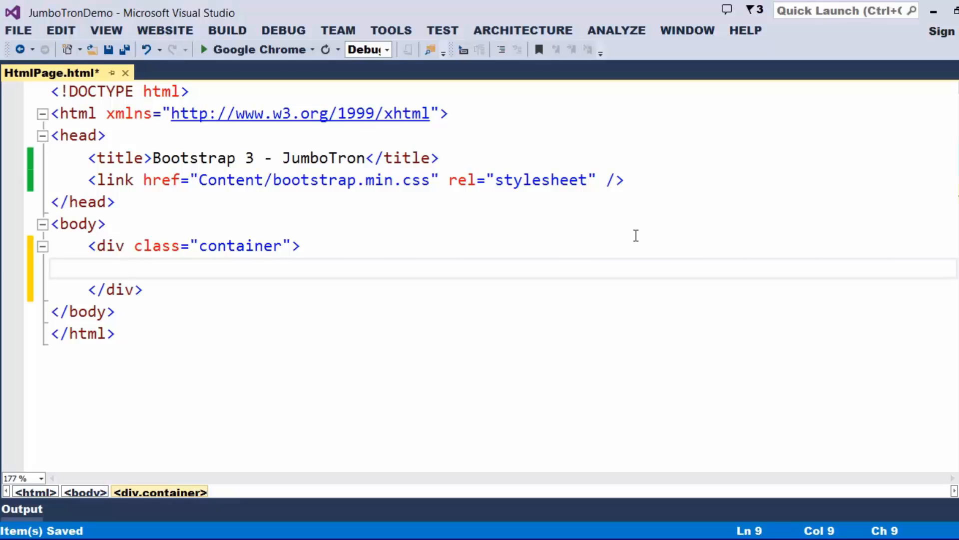
left_click(125, 267)
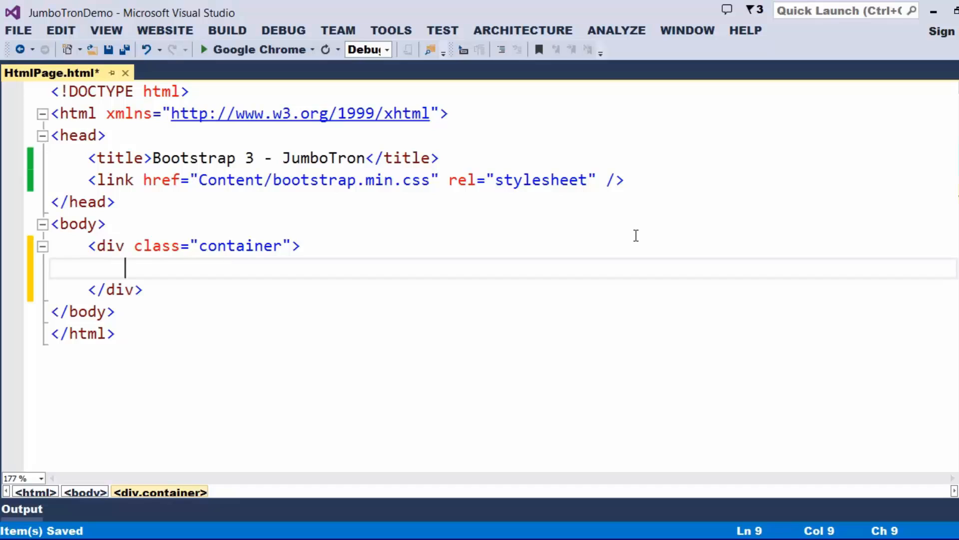
- Nest row, col-md-12 and text-center divs inside the container
type("<div")
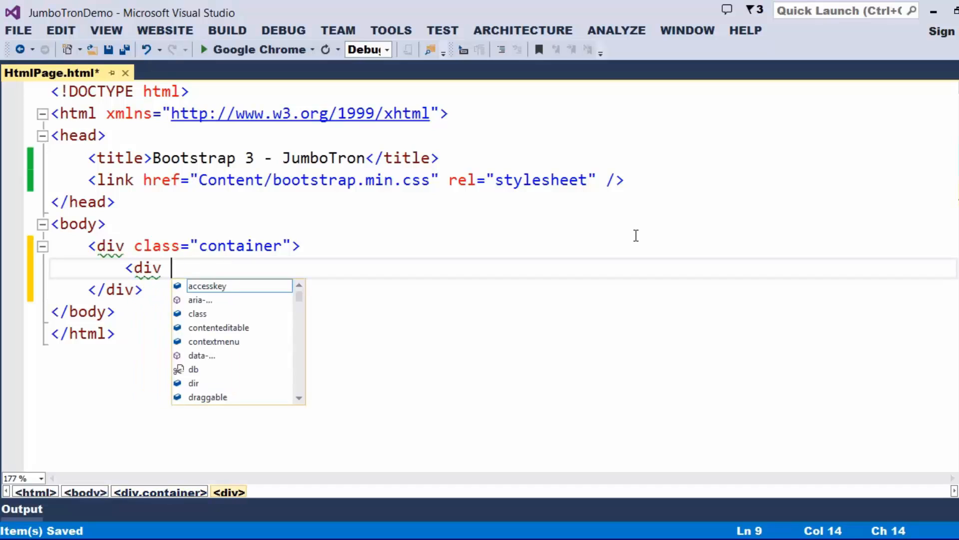
type("class=\"row\"")
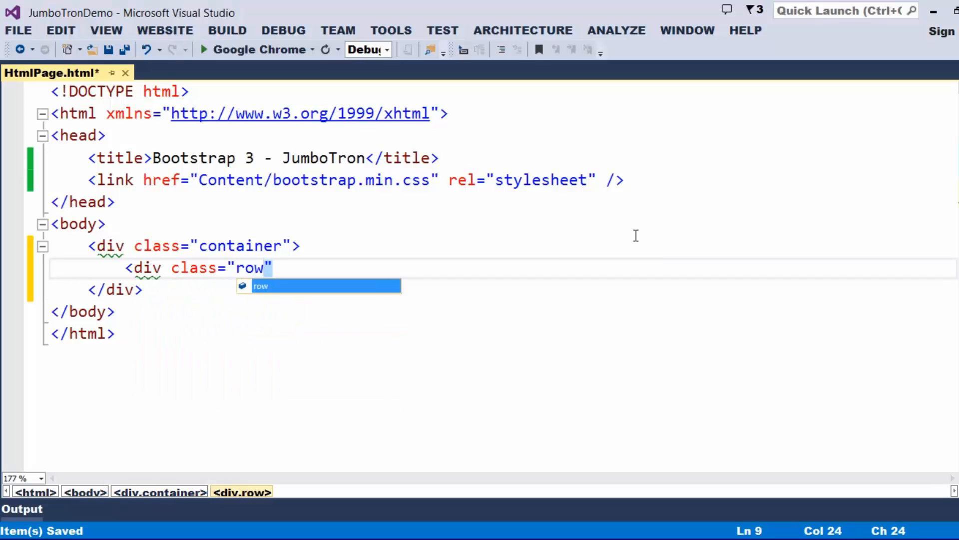
key("Enter")
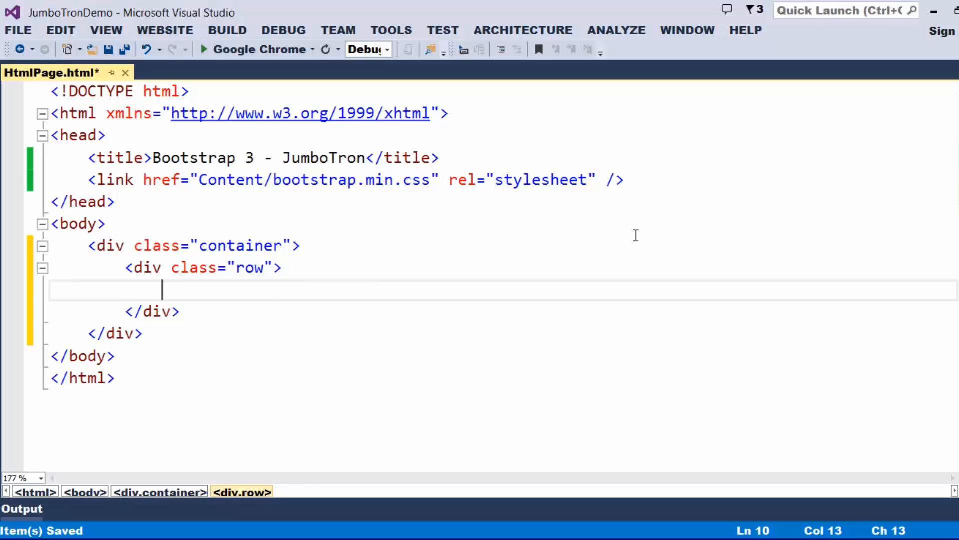
type("<div class")
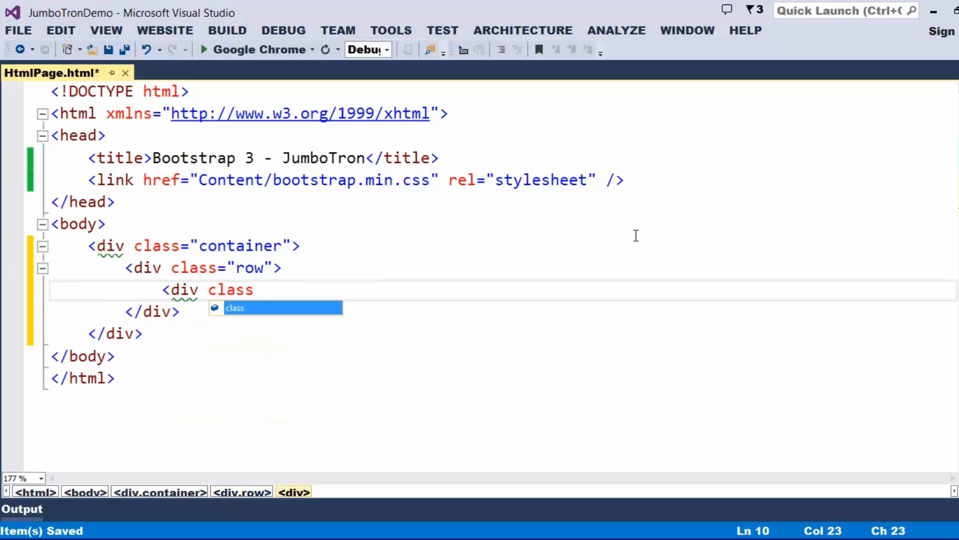
type("=\"col-m\"")
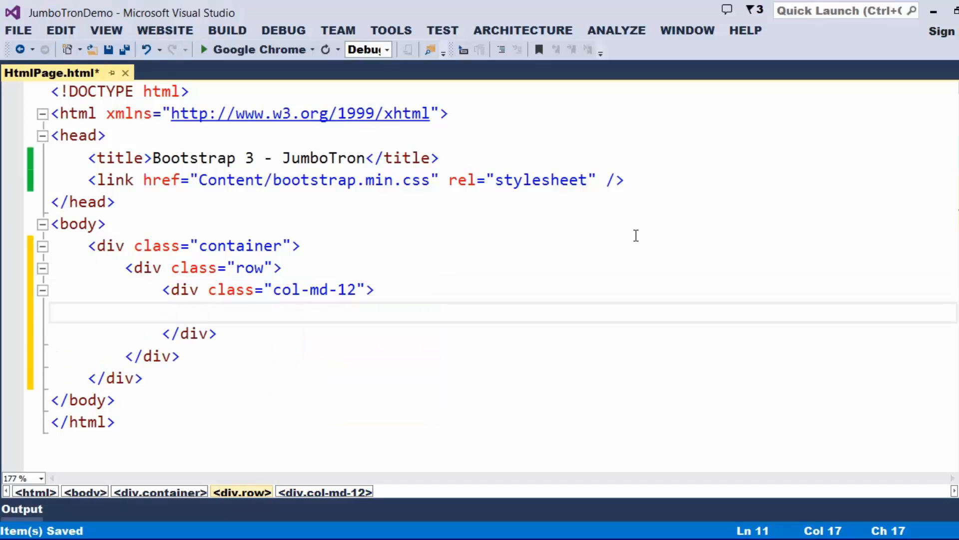
type("<div")
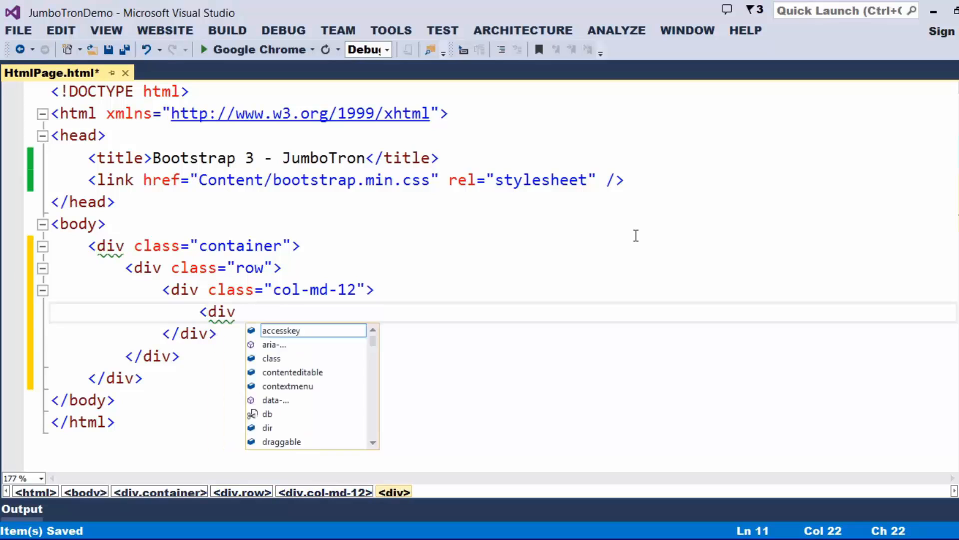
type("class=\"c")
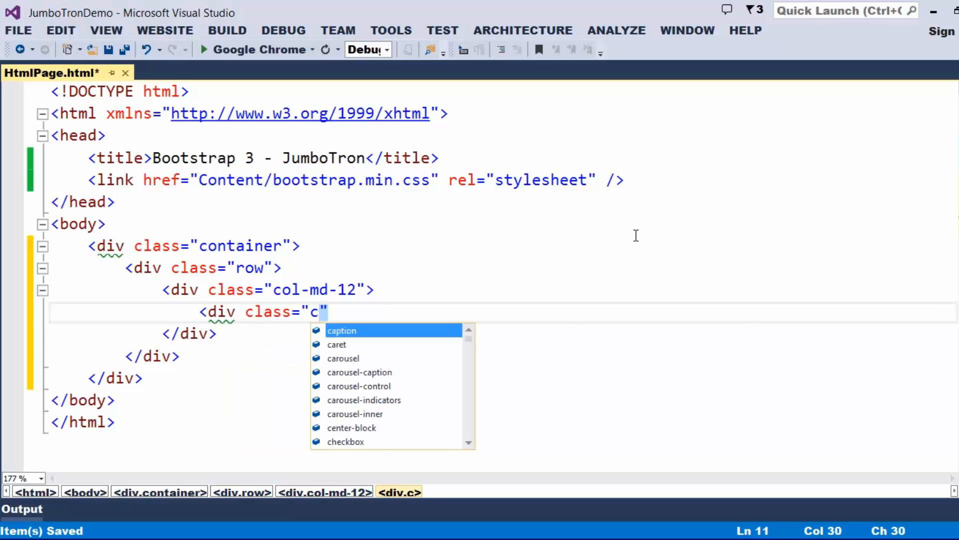
type("text-")
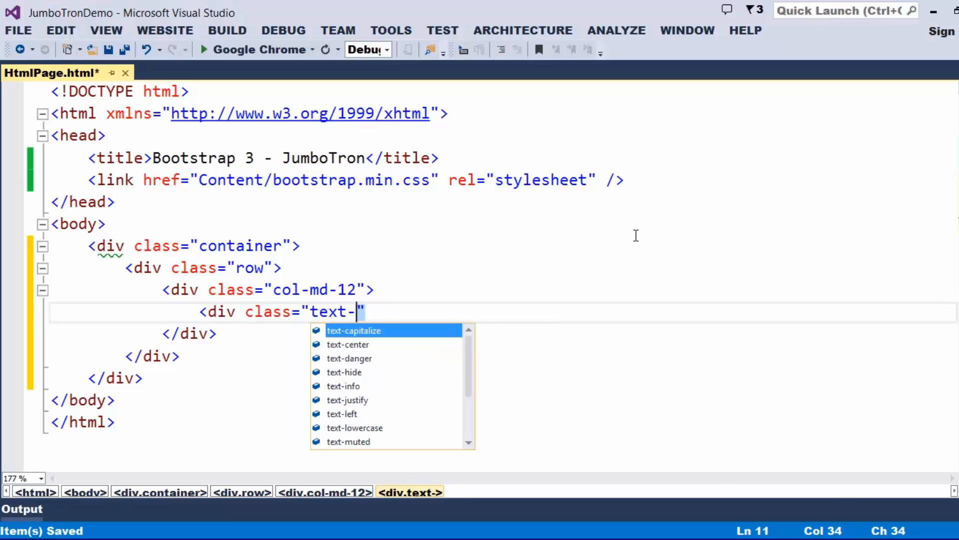
left_click(348, 344)
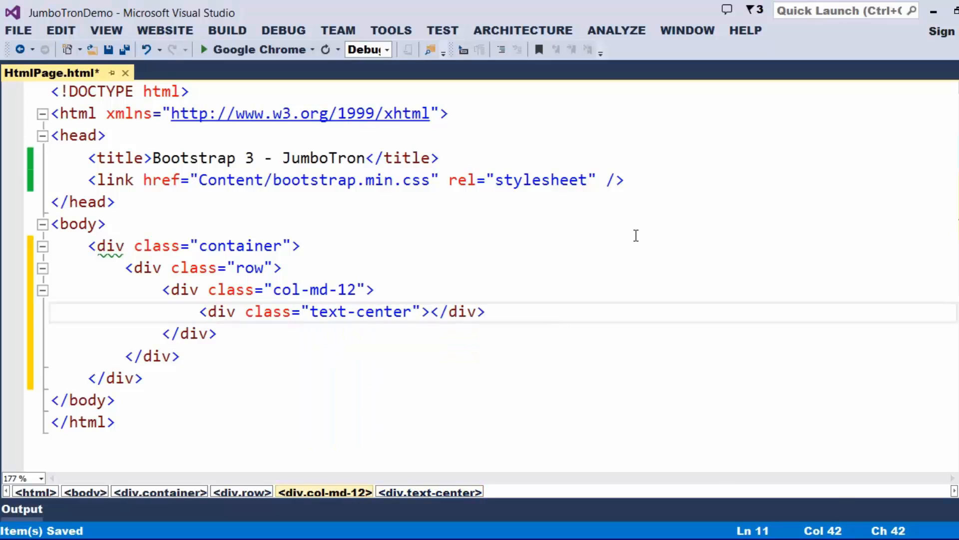
- Add a 'Taj Mahal' h1 heading and a paragraph about Mughal architecture
type("<h1>Taj </h1>")
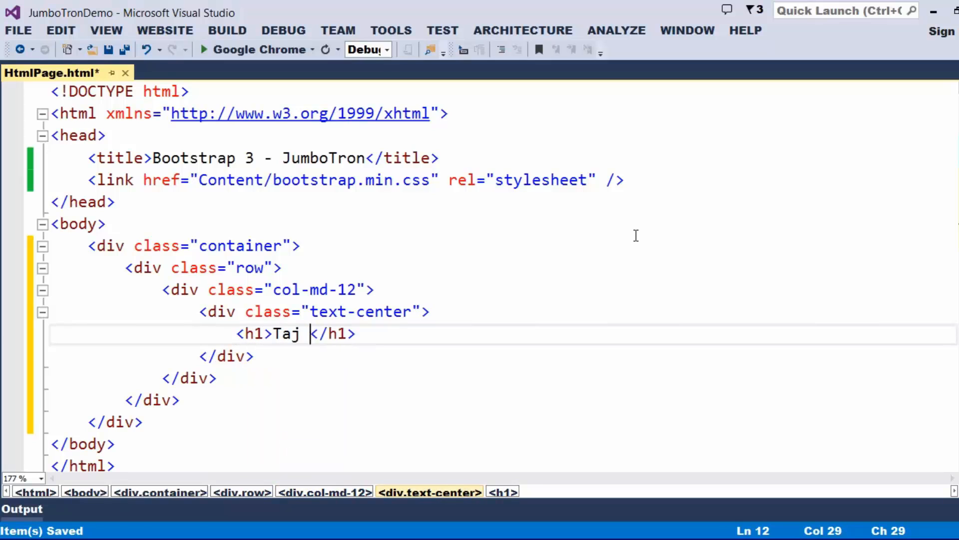
type("Mahal")
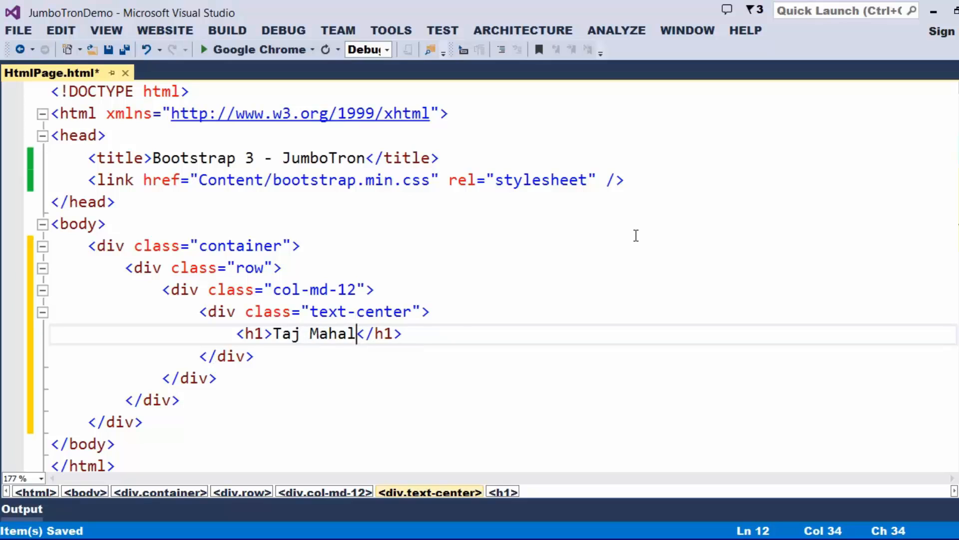
key("Enter")
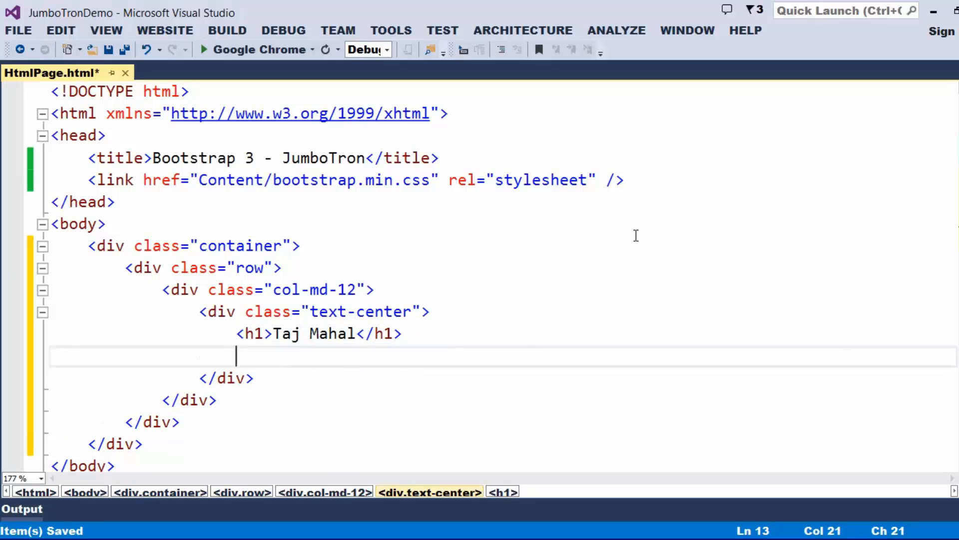
type("<p></p>")
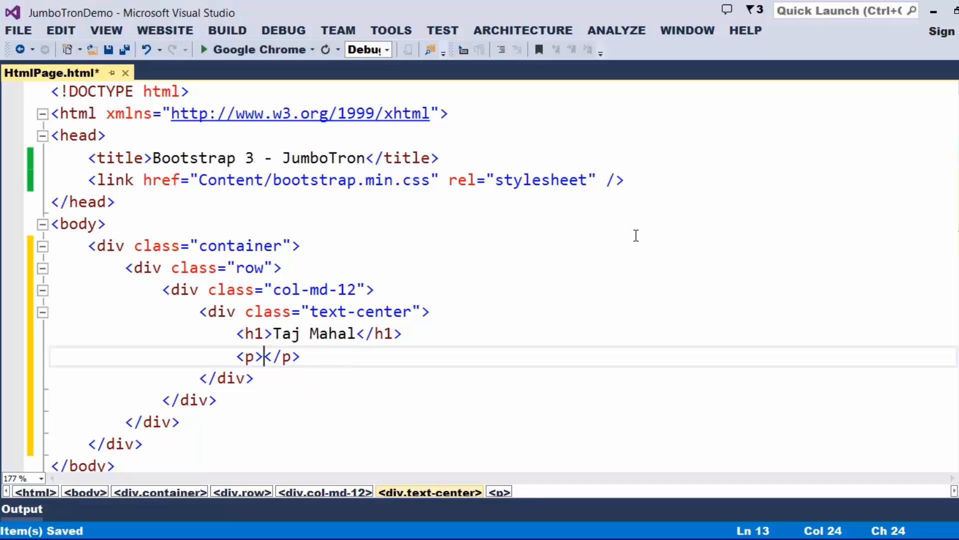
type("Taj mahal is regarded by many as the finest example of Mughal architecture, a style that combines elements from Islamic, Persian, Turkish and Indian architectural styles.")
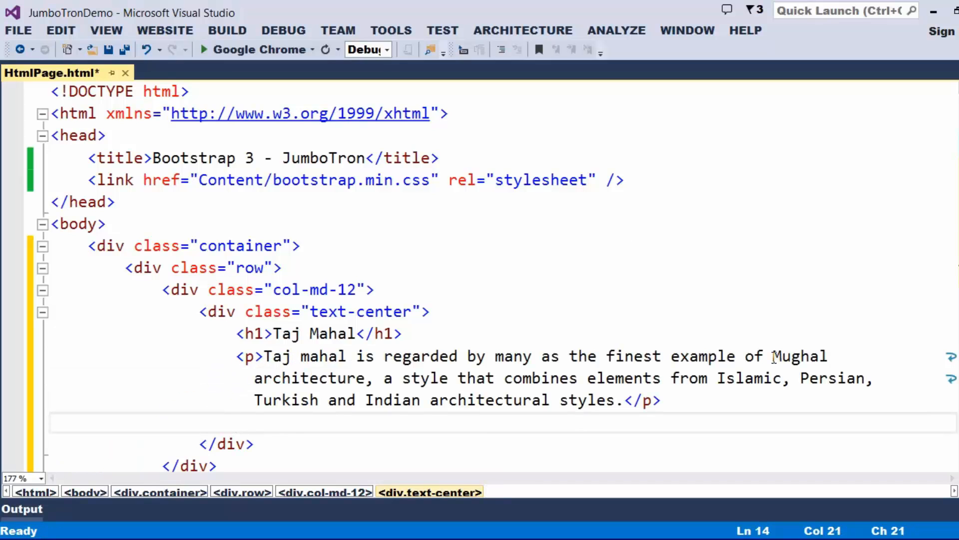
- Add a 'Learn More' btn-lg btn-success link to GettingStarted.html and save
type("<a href=\"GettingStarted.html\" class=\"btn btn-lg btn-success\">Learn More</a>")
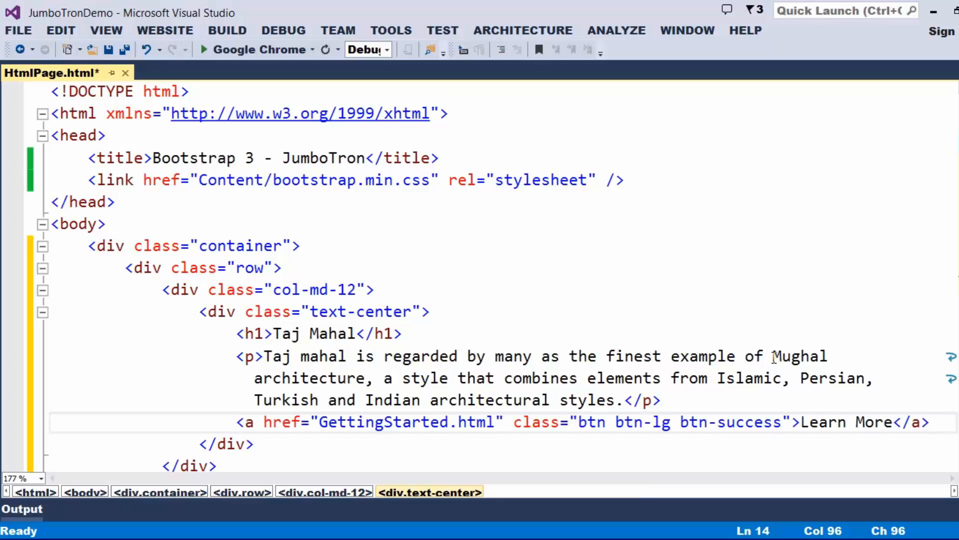
key("Ctrl+S")
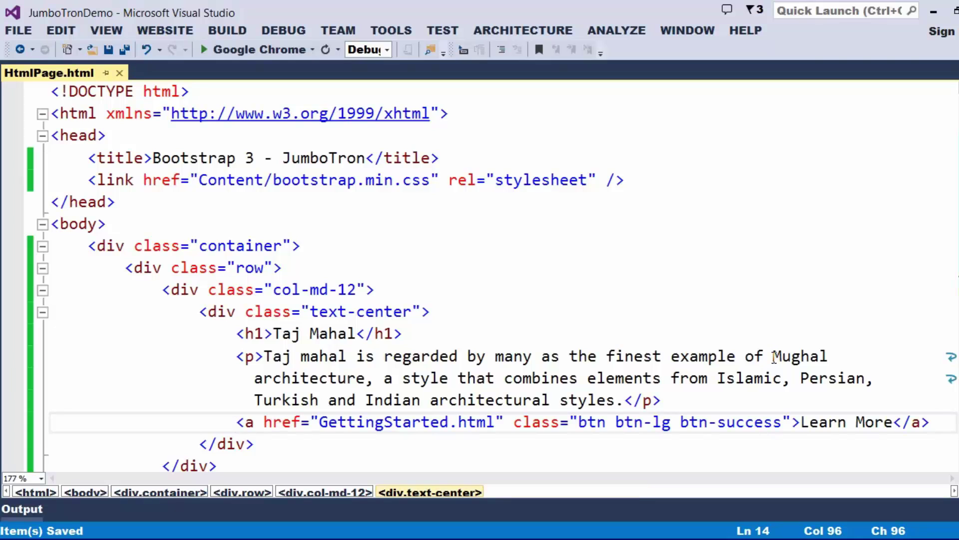
scroll("down", 3)
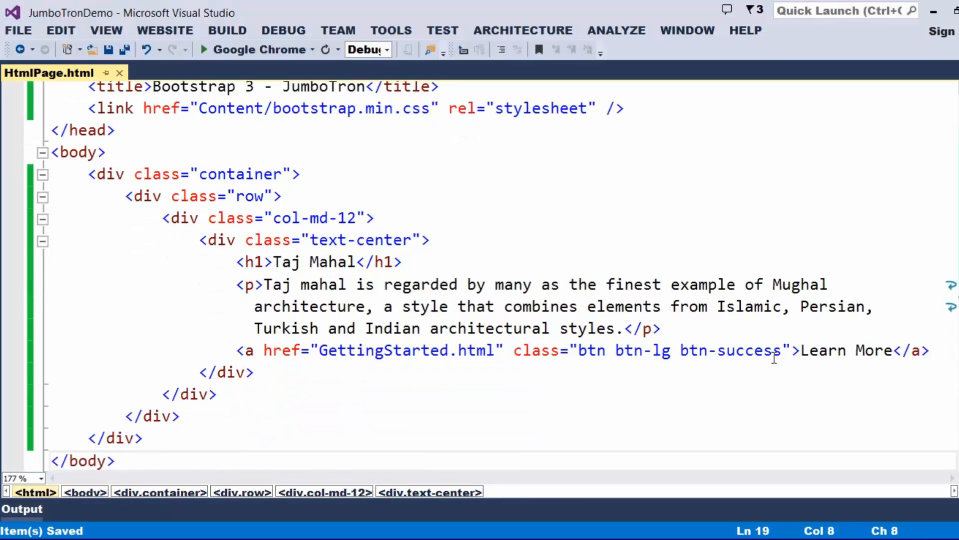
left_click(404, 261)
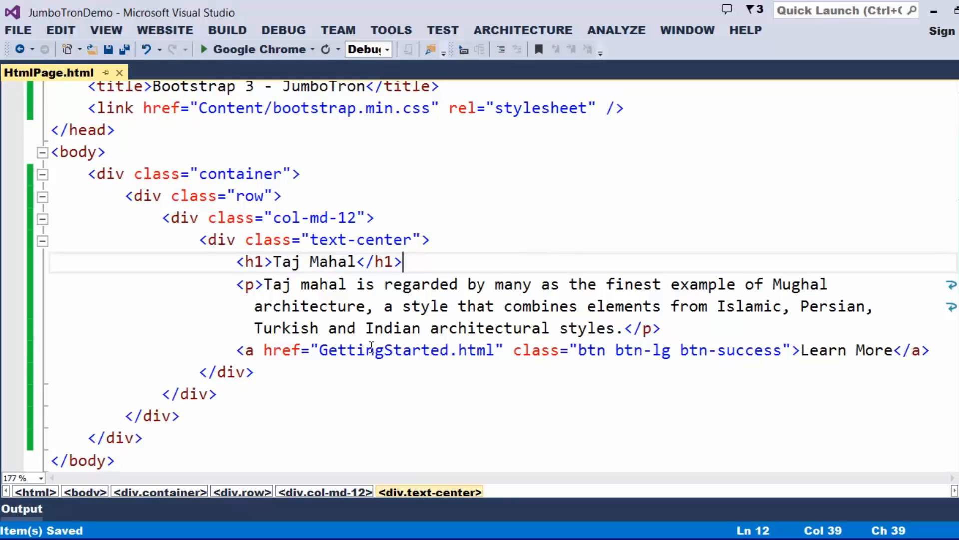
left_click(210, 50)
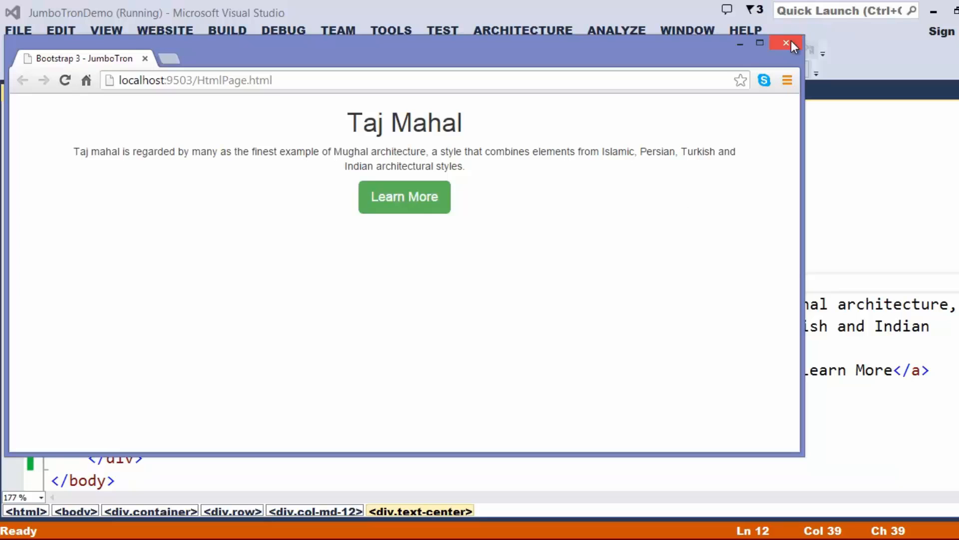
left_click(782, 43)
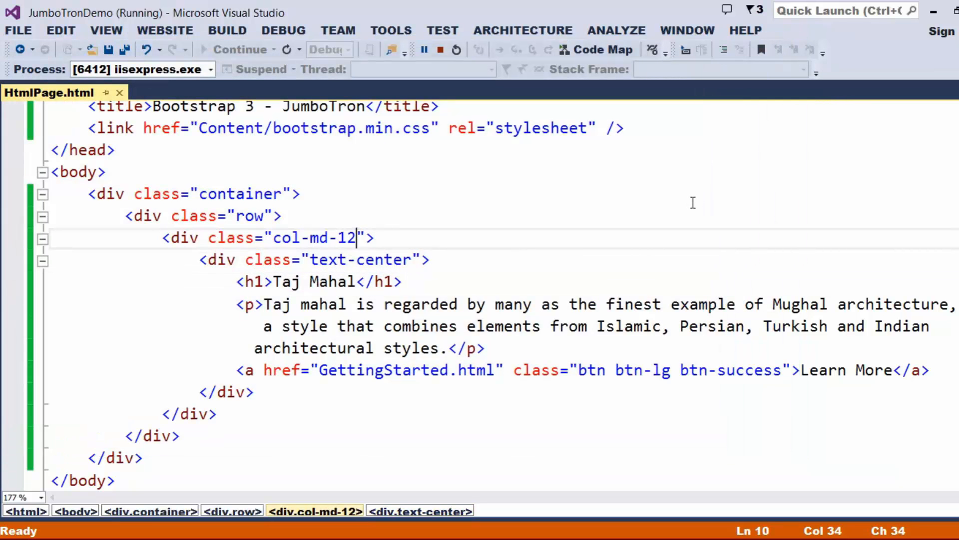
- Add the jumbotron class to the col-md-12 div
type("jum")
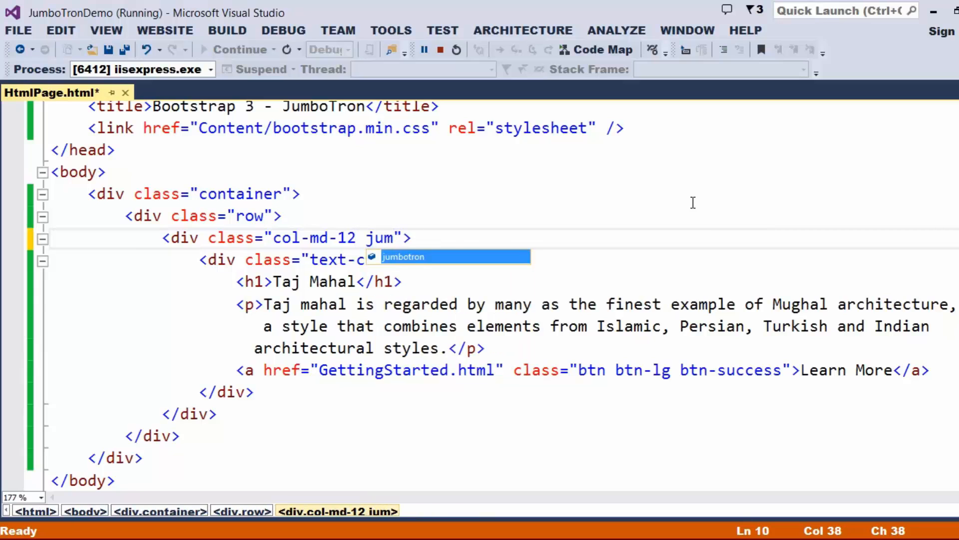
key("Tab")
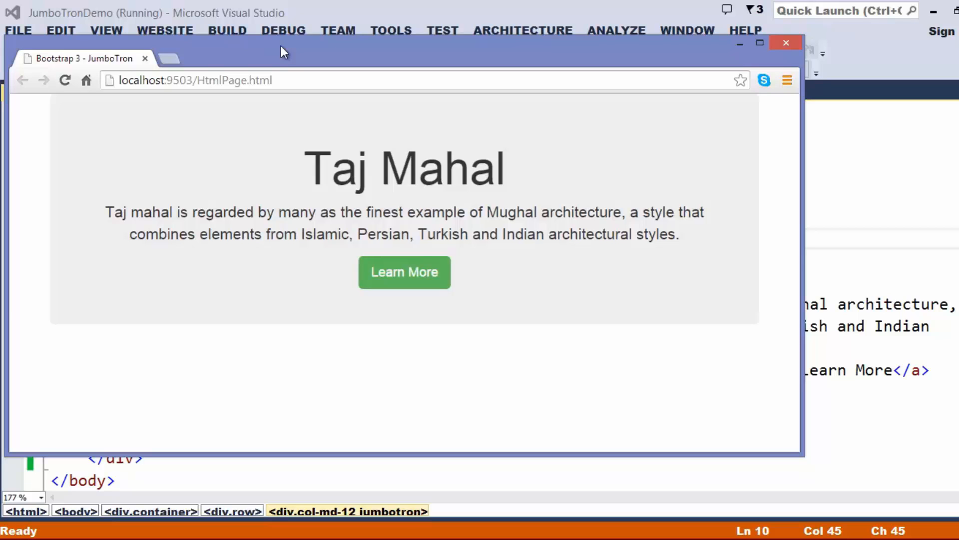
mouse_move(390, 141)
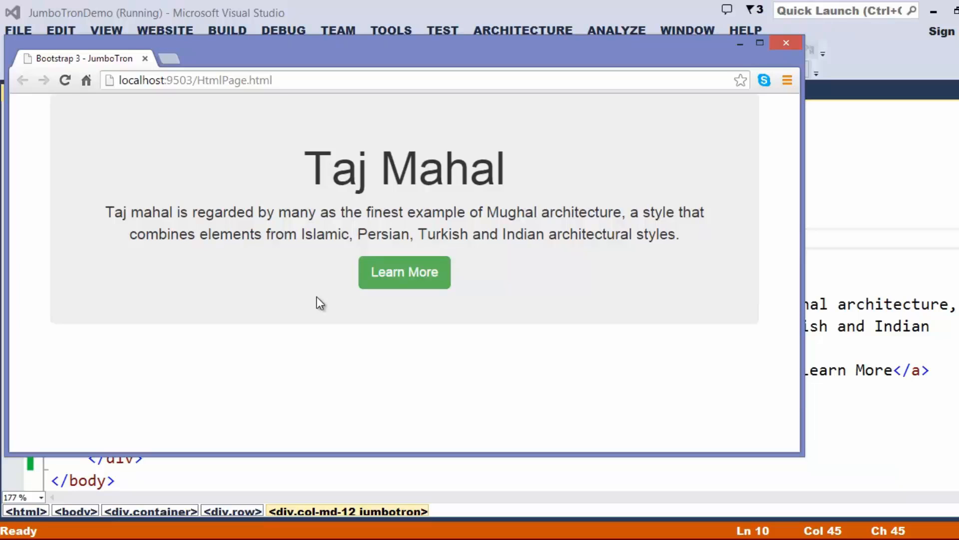
mouse_move(606, 145)
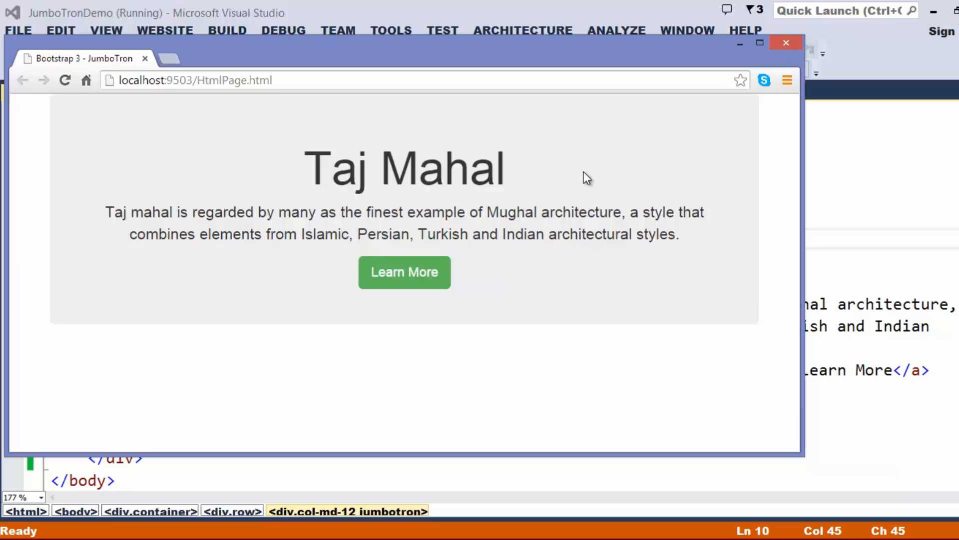
mouse_move(579, 187)
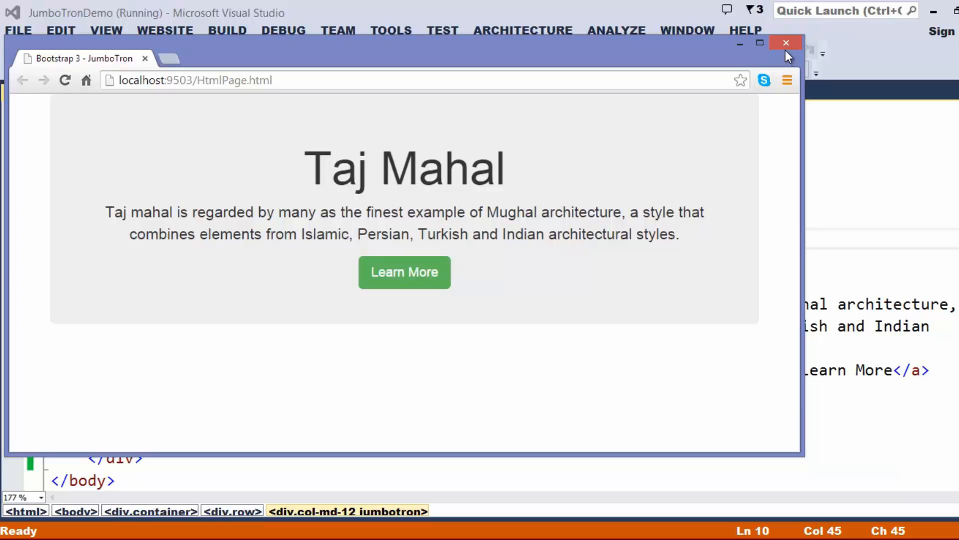
- Close Chrome, stop debugging, and add a Styles.css style sheet to the Content folder
left_click(786, 42)
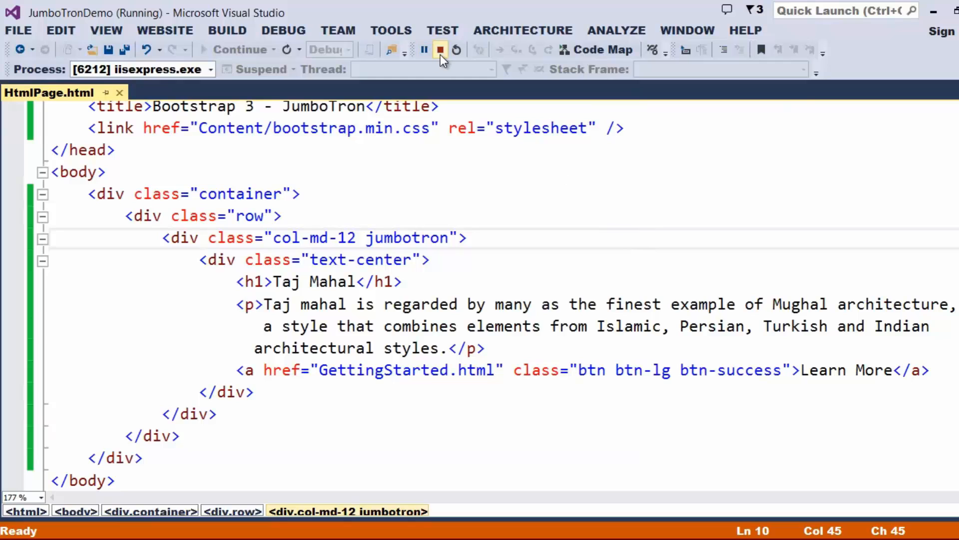
left_click(439, 49)
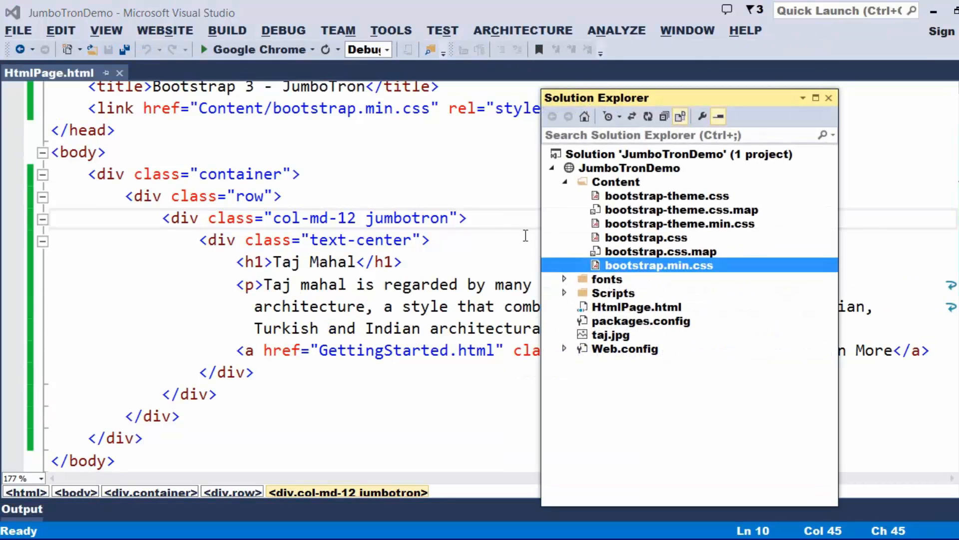
right_click(616, 182)
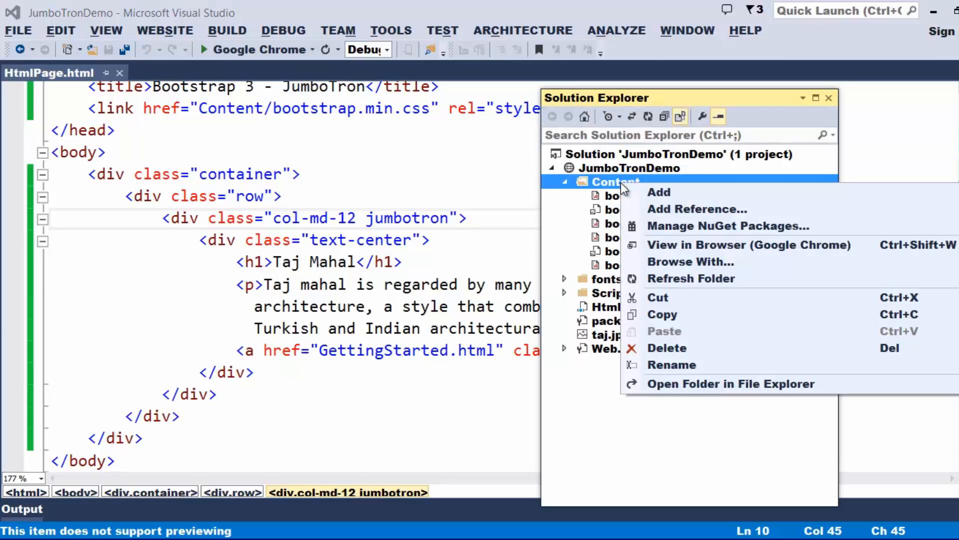
left_click(658, 192)
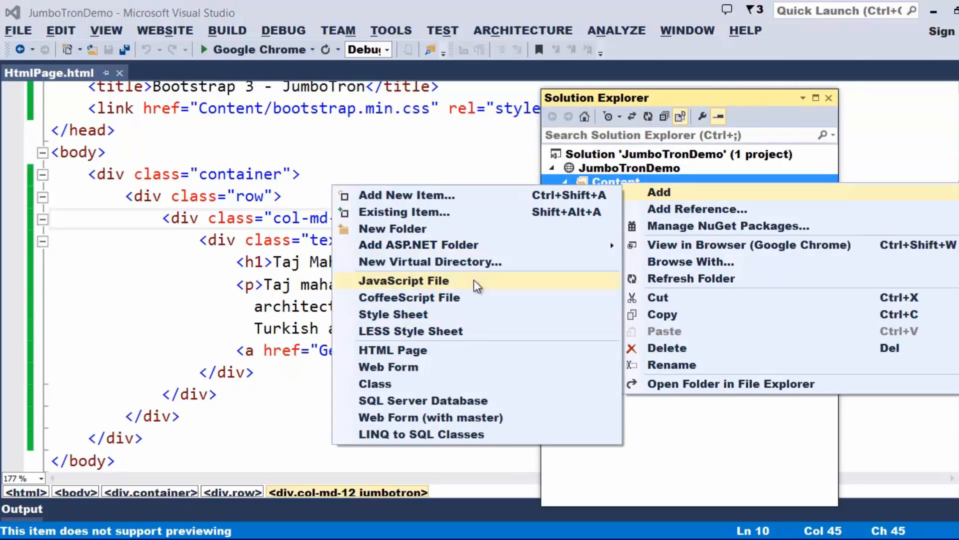
left_click(392, 314)
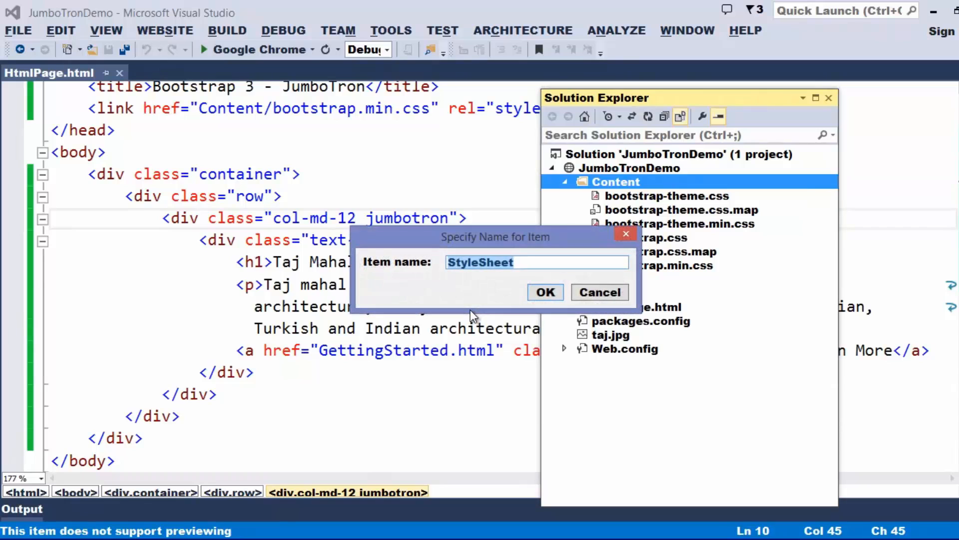
left_click(545, 292)
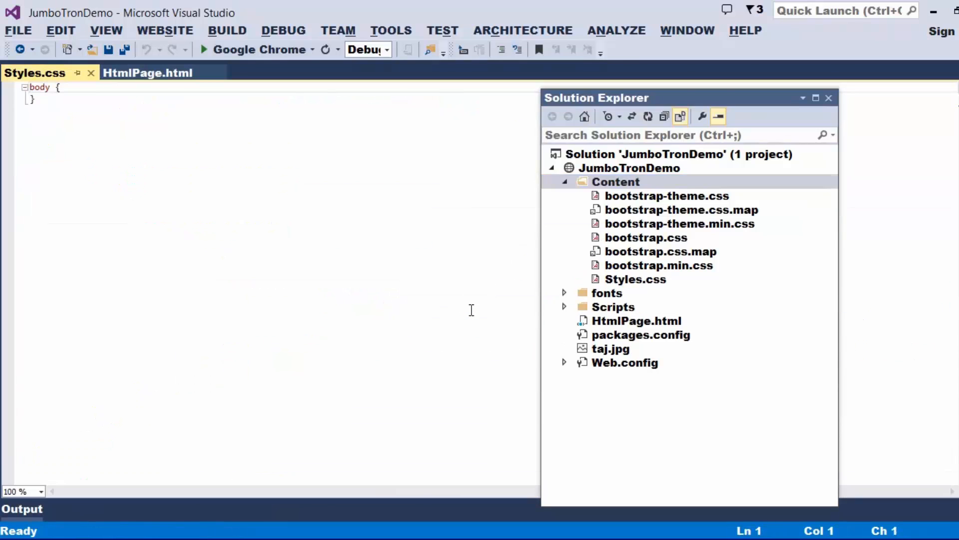
- Write a .jumbotron rule with background-image url('../taj.jpg') and white text color
left_click(829, 98)
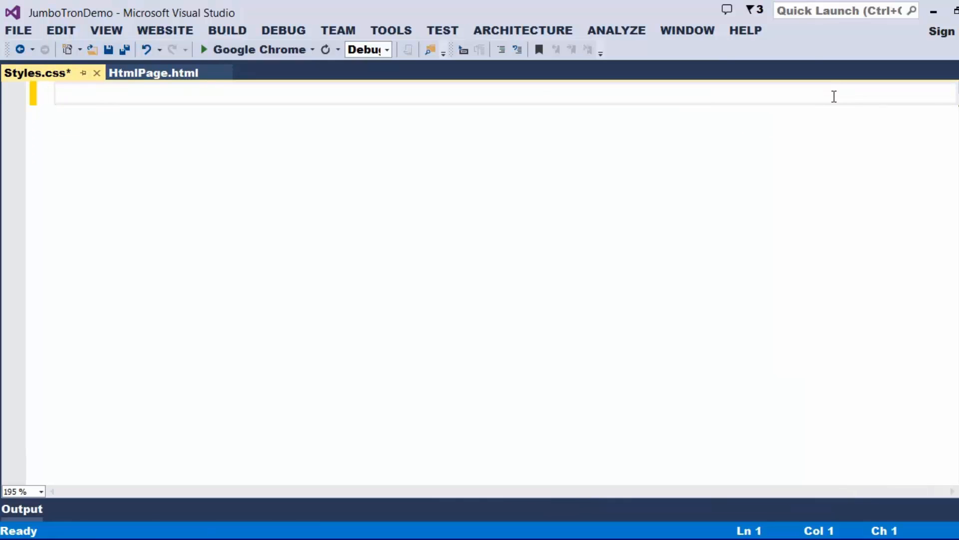
type(".jumbotron")
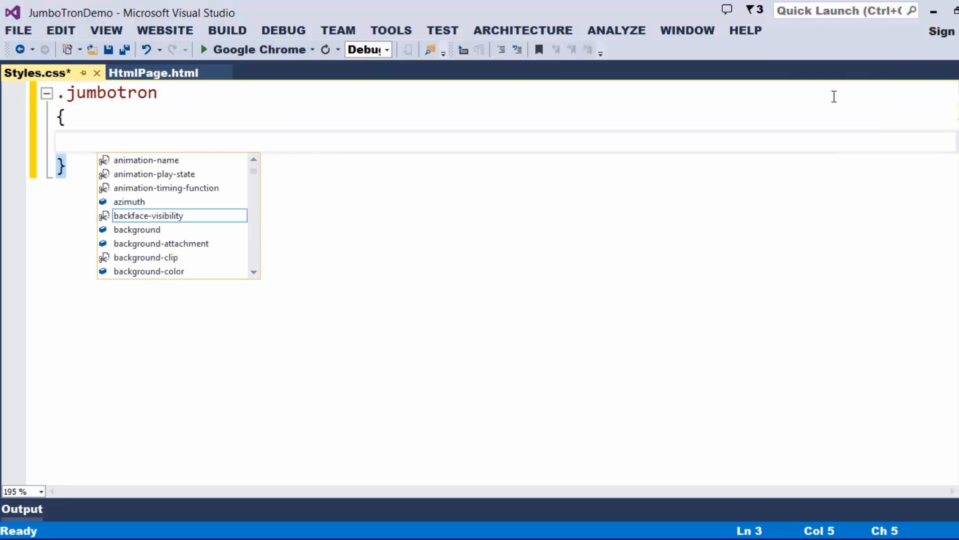
mouse_move(148, 215)
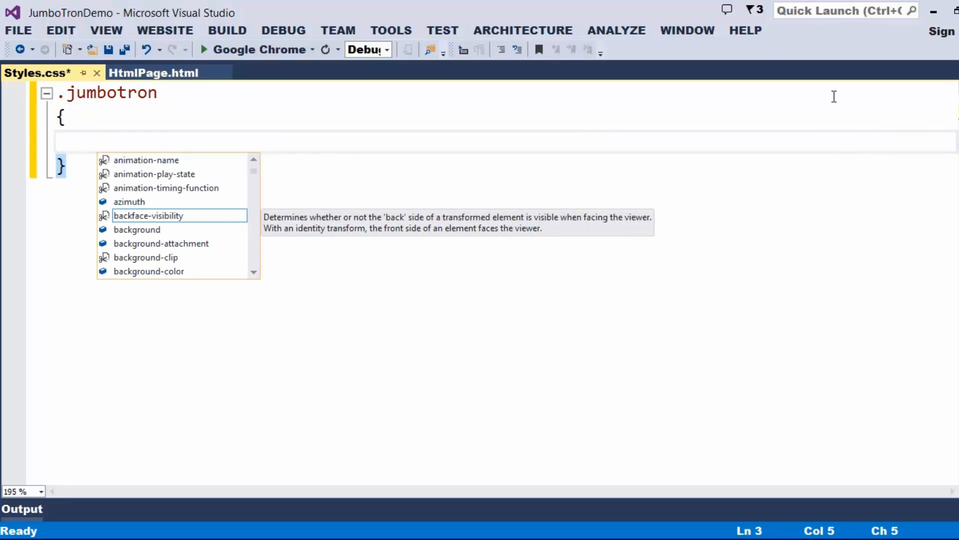
type("background-image")
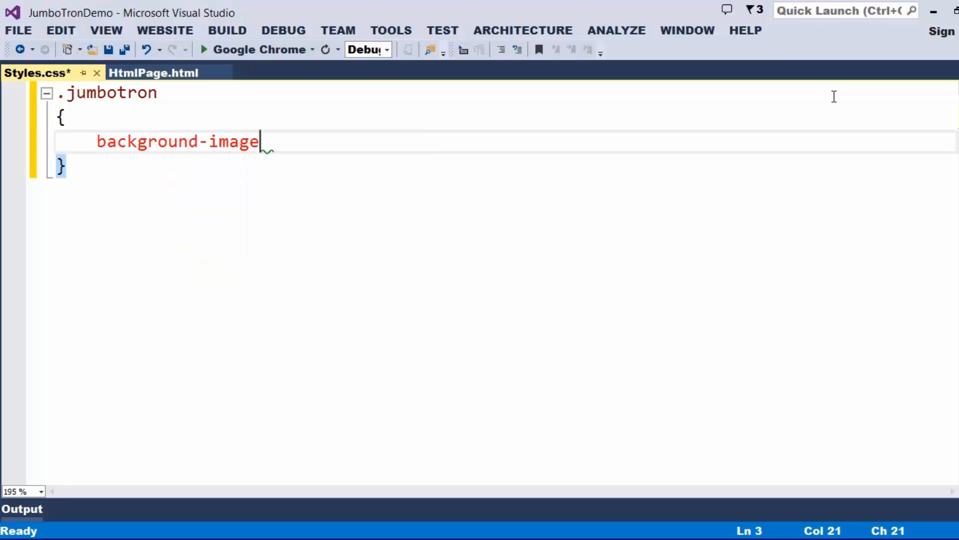
type(": url();")
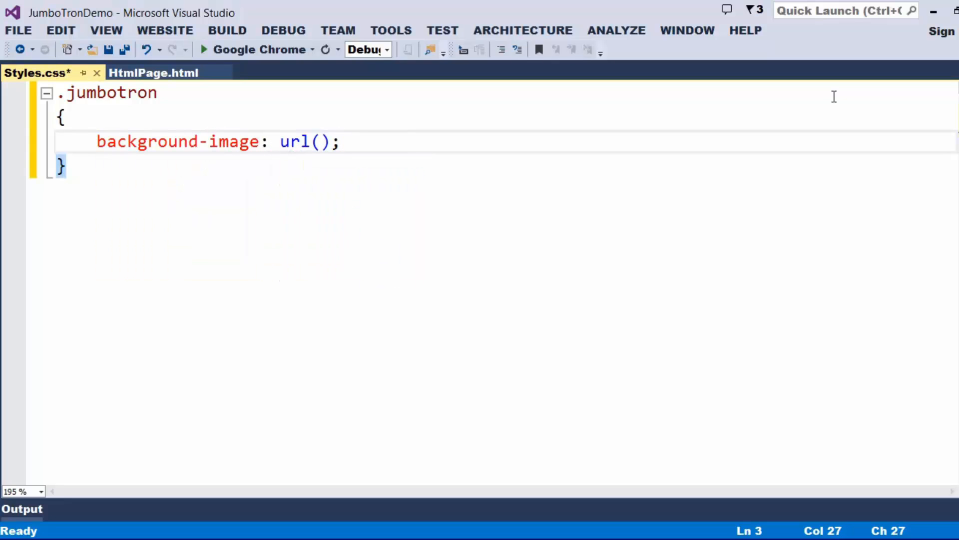
type("'../'")
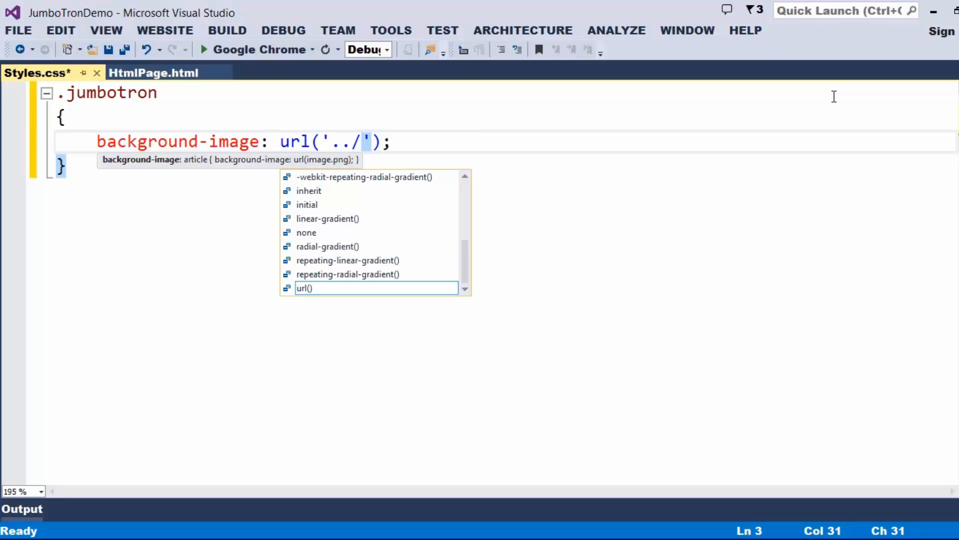
type("taj.jpg")
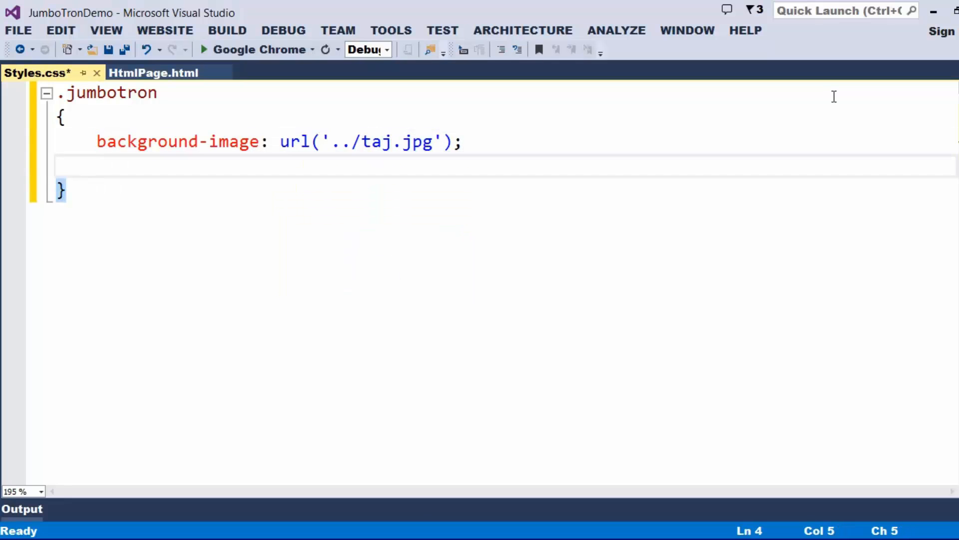
type("color:white;")
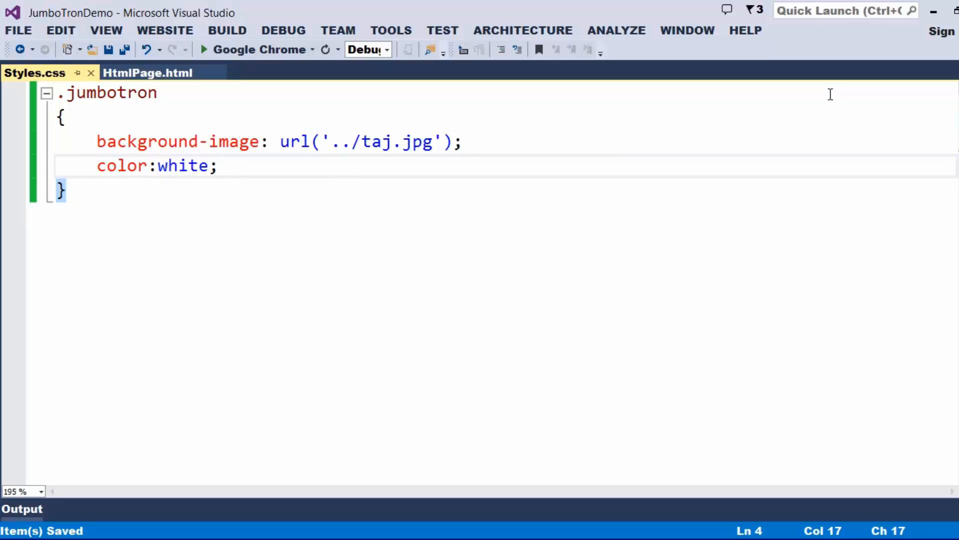
mouse_move(668, 136)
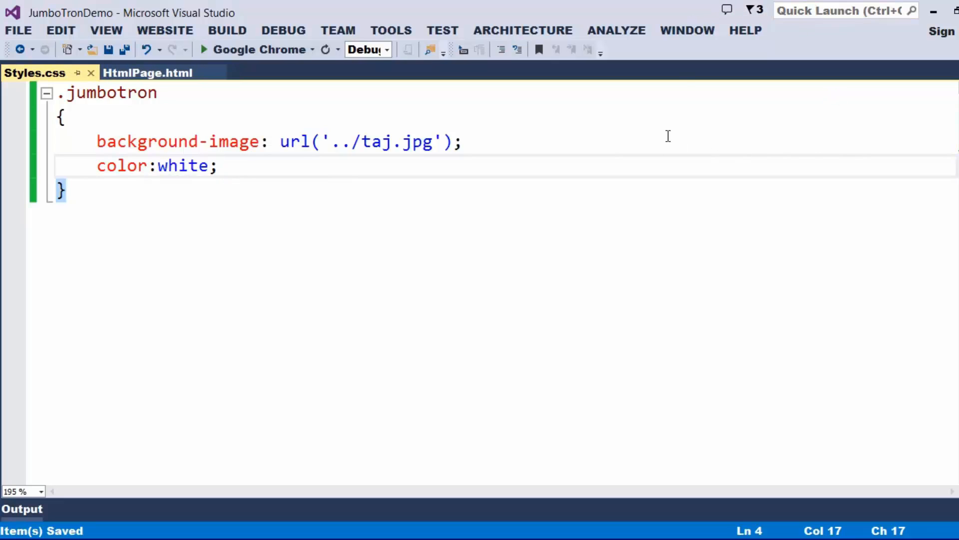
mouse_move(657, 153)
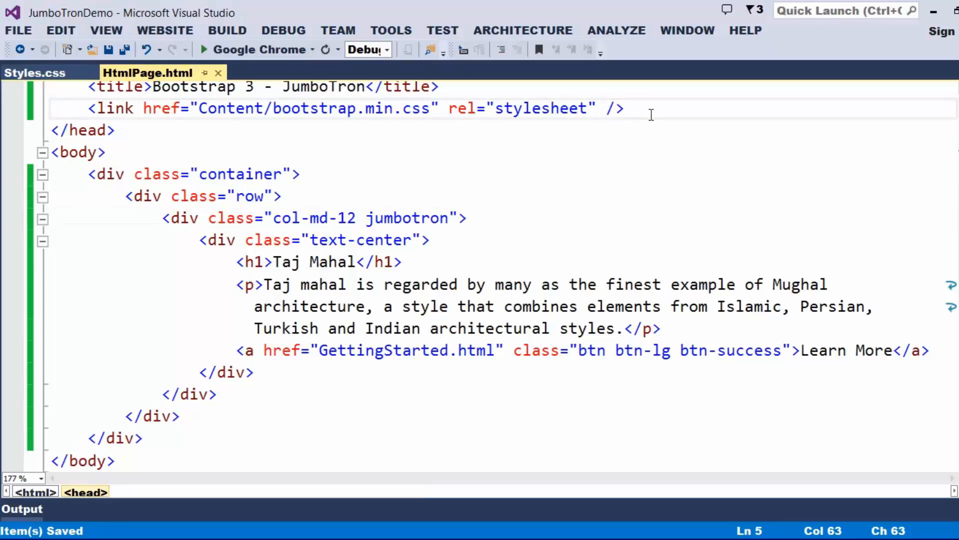
- Link Content/Styles.css in the page head and preview the jumbotron in Chrome
key("Enter")
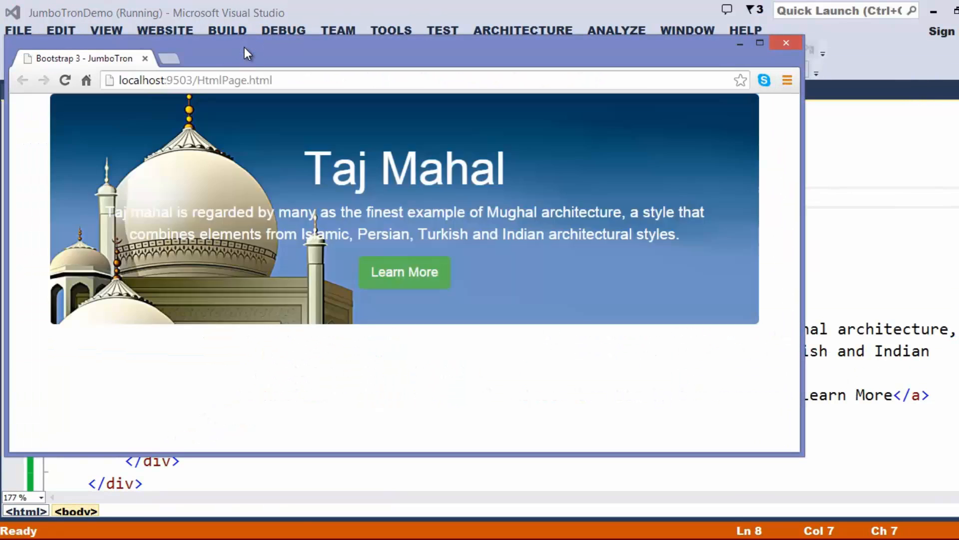
mouse_move(206, 212)
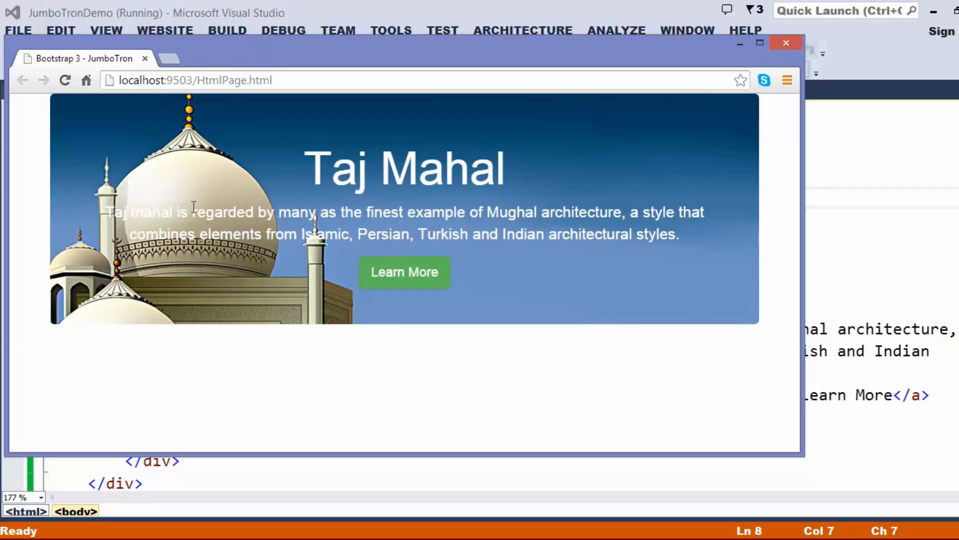
mouse_move(219, 301)
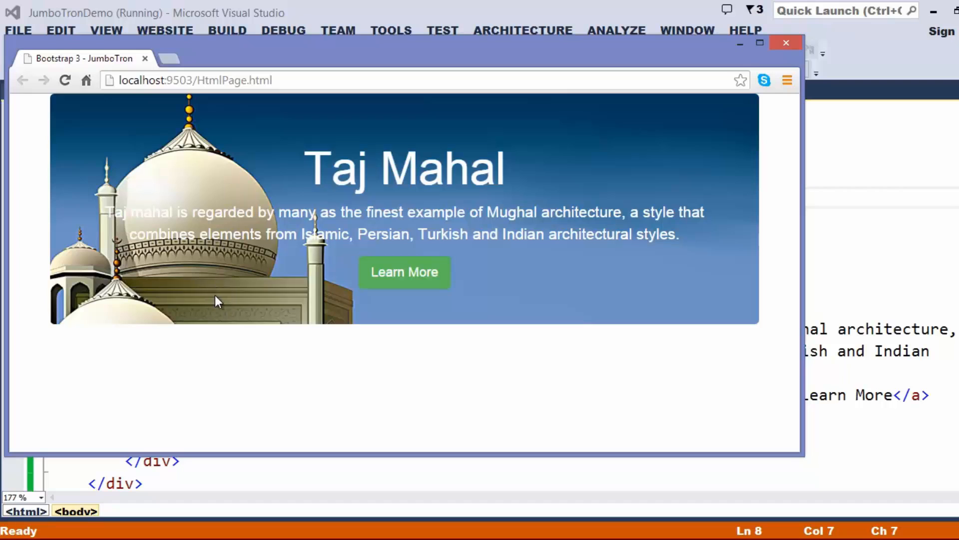
mouse_move(704, 182)
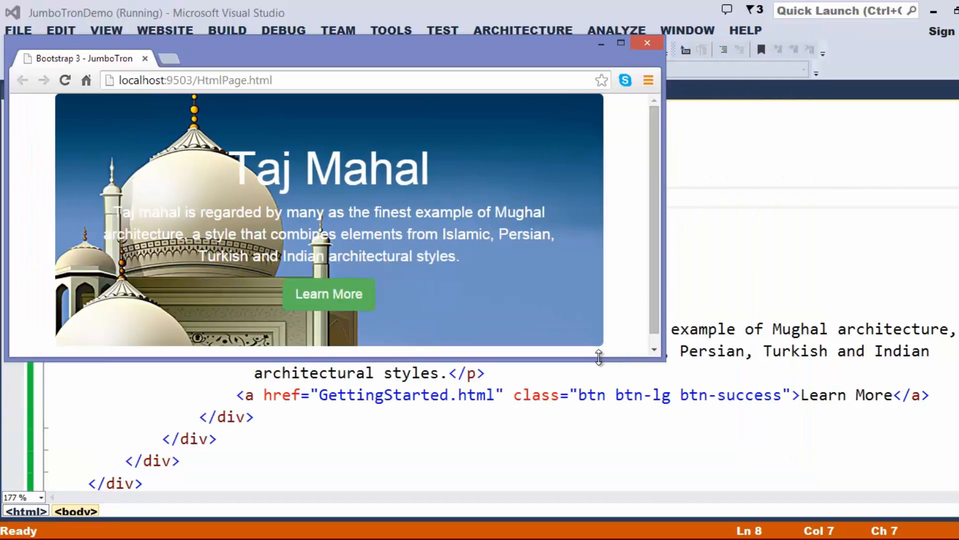
scroll("down", 3)
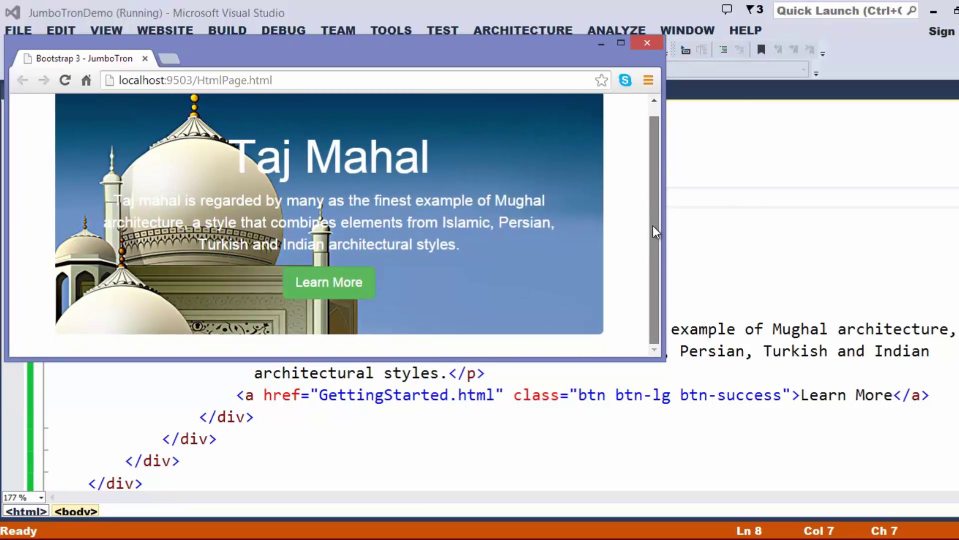
mouse_move(658, 203)
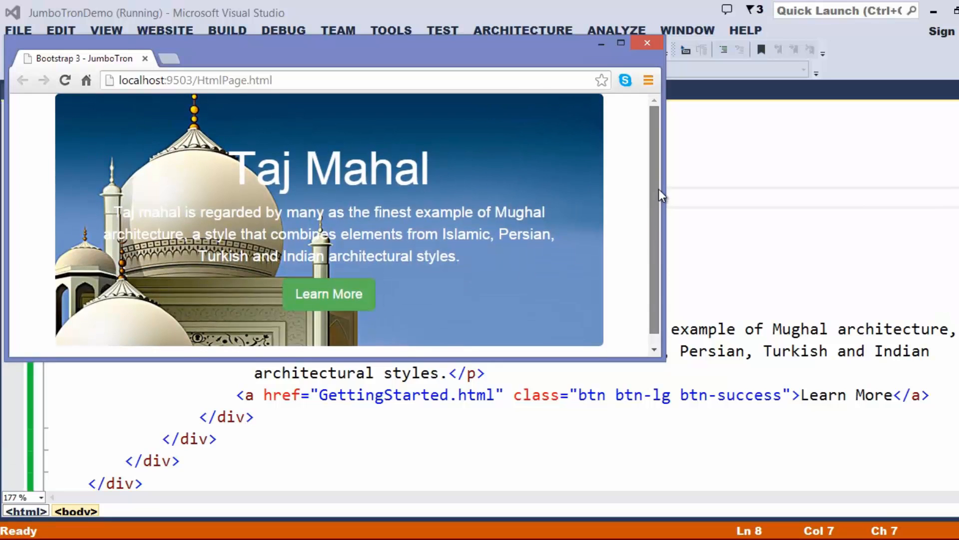
mouse_move(597, 191)
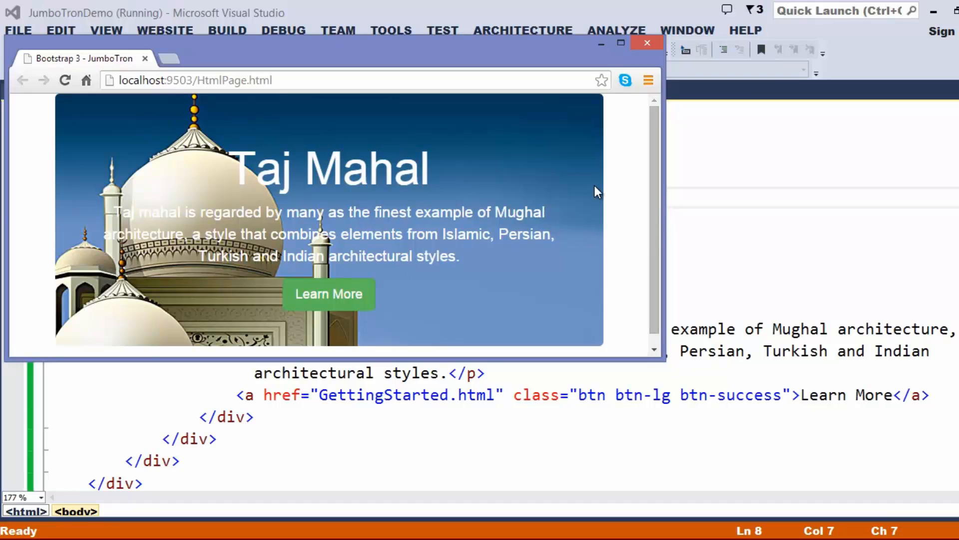
mouse_move(647, 45)
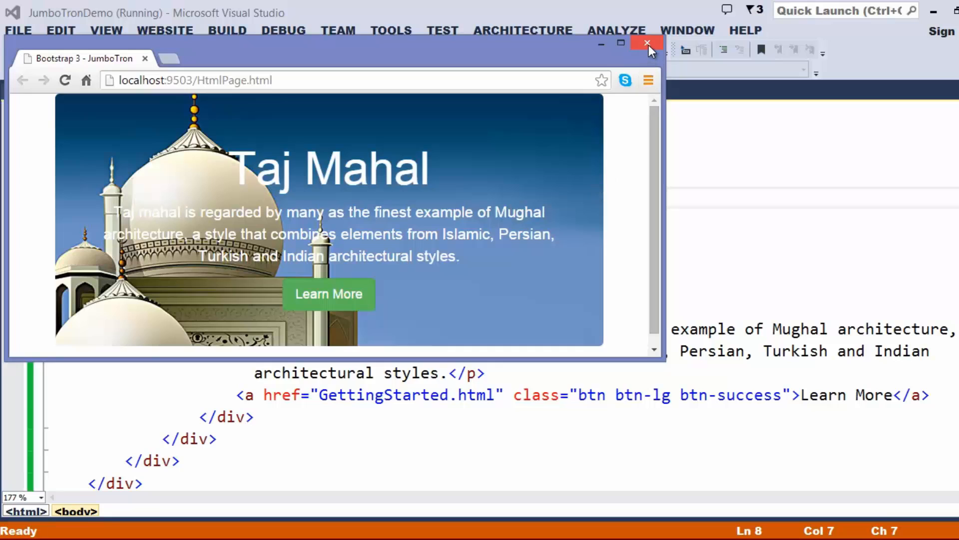
- Add background-attachment fixed, min-height 400px and margin-top 0px to the .jumbotron rule
left_click(646, 42)
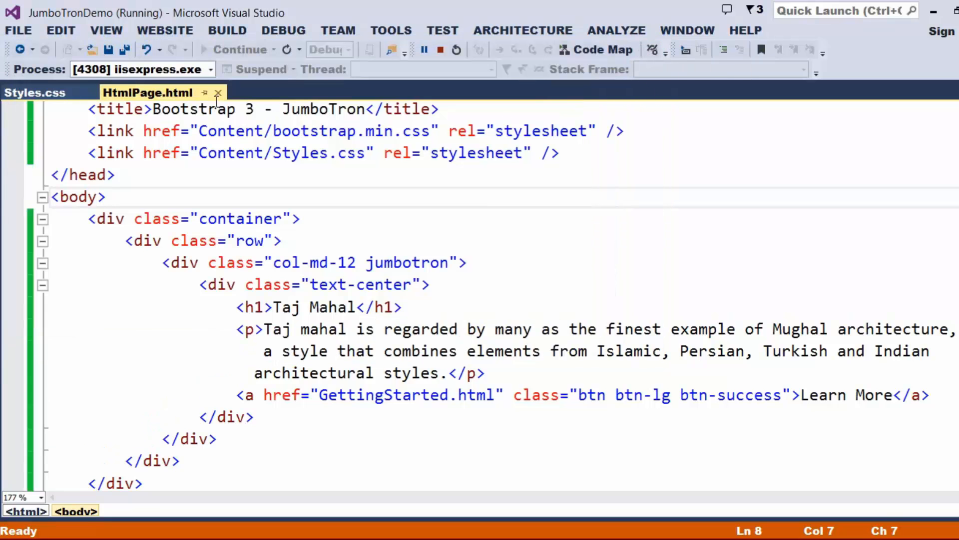
left_click(28, 93)
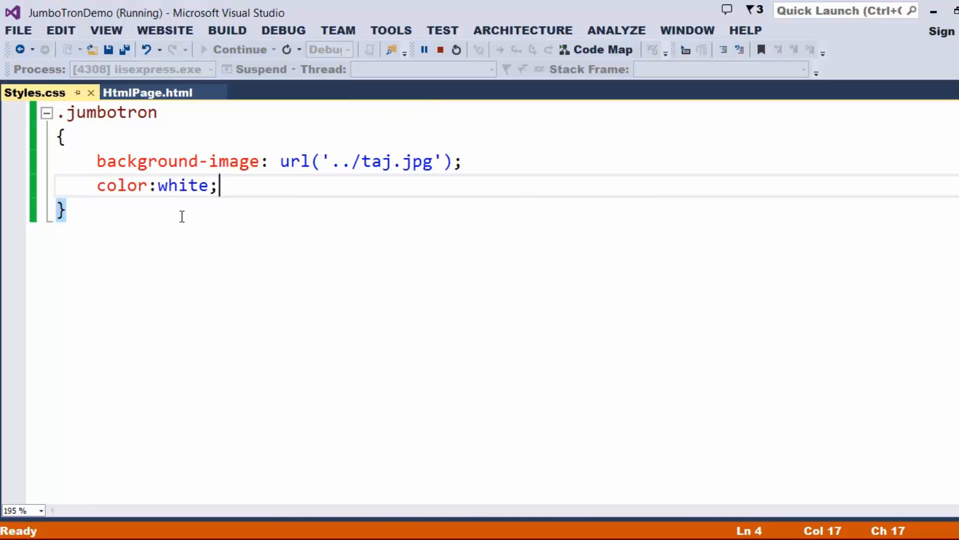
type("bac")
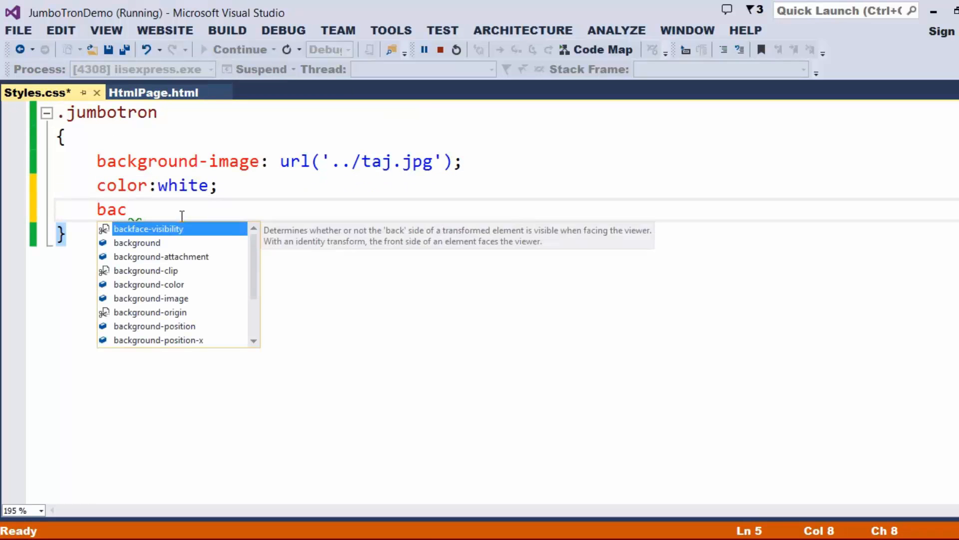
type("kground-attachment:fixed")
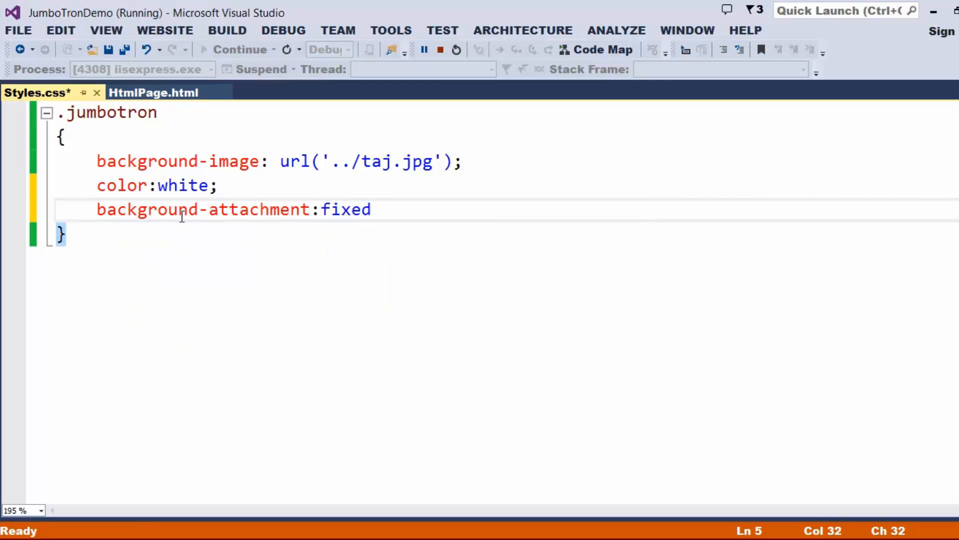
type(";")
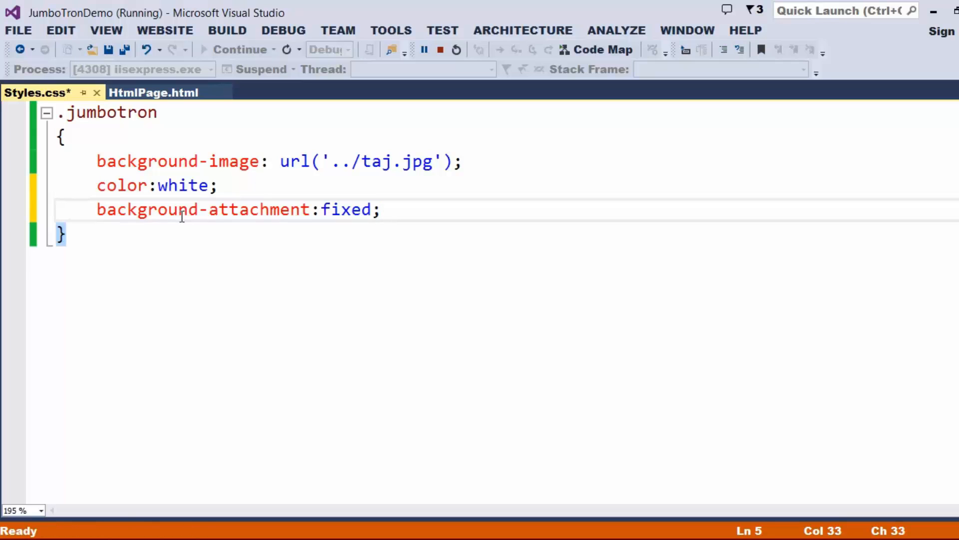
type("min-height")
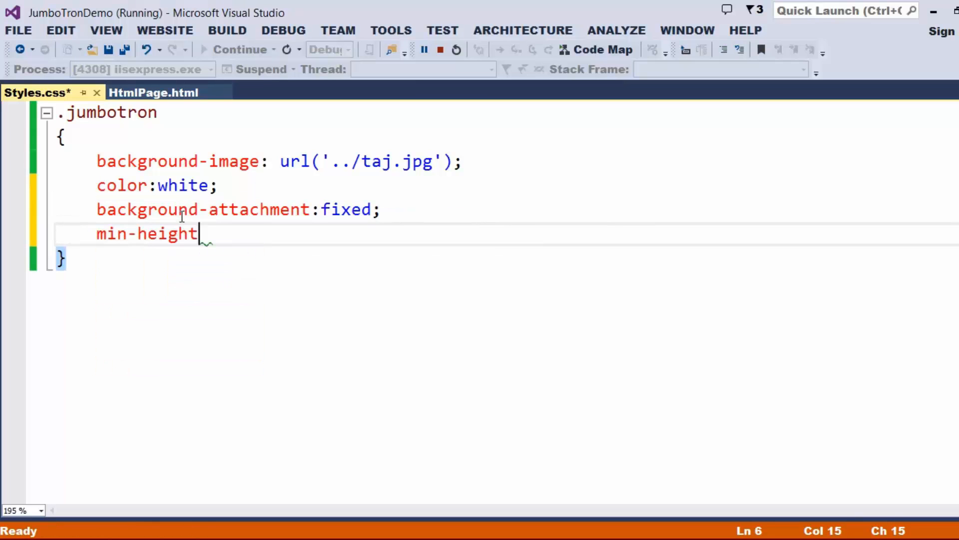
type(":")
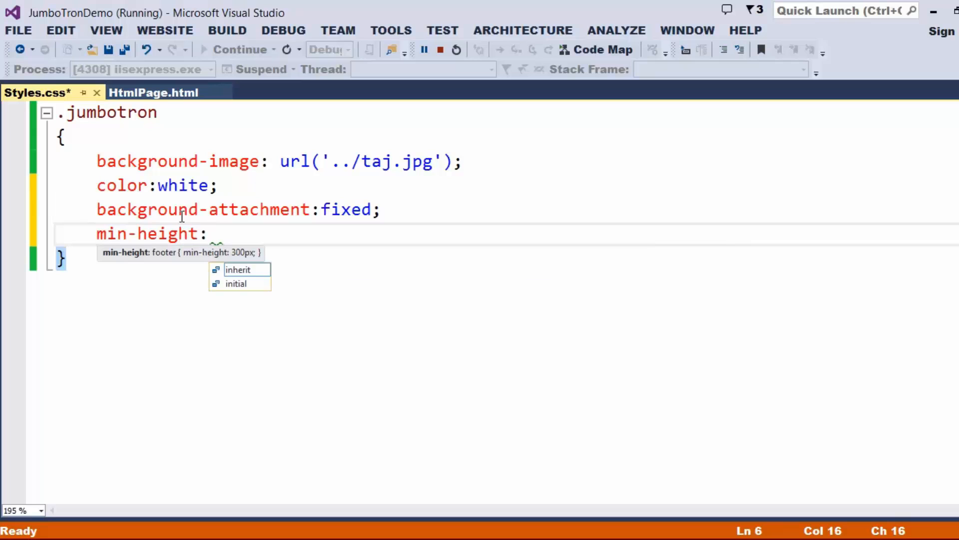
type("400px;")
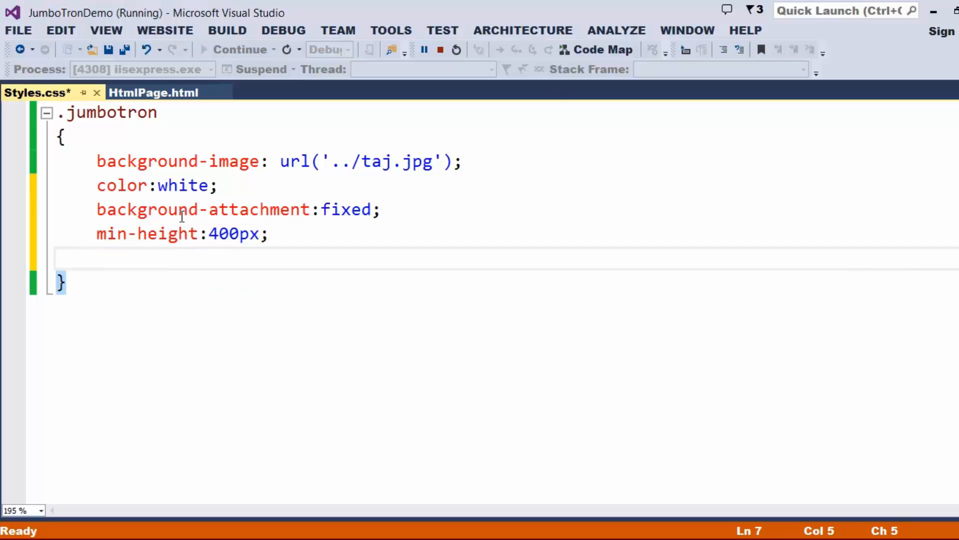
type("margin")
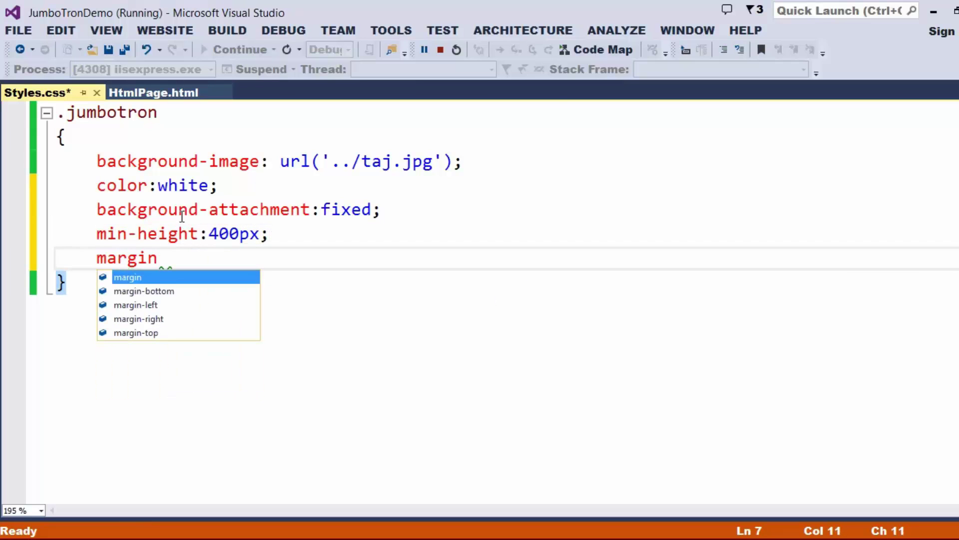
type("-top:0")
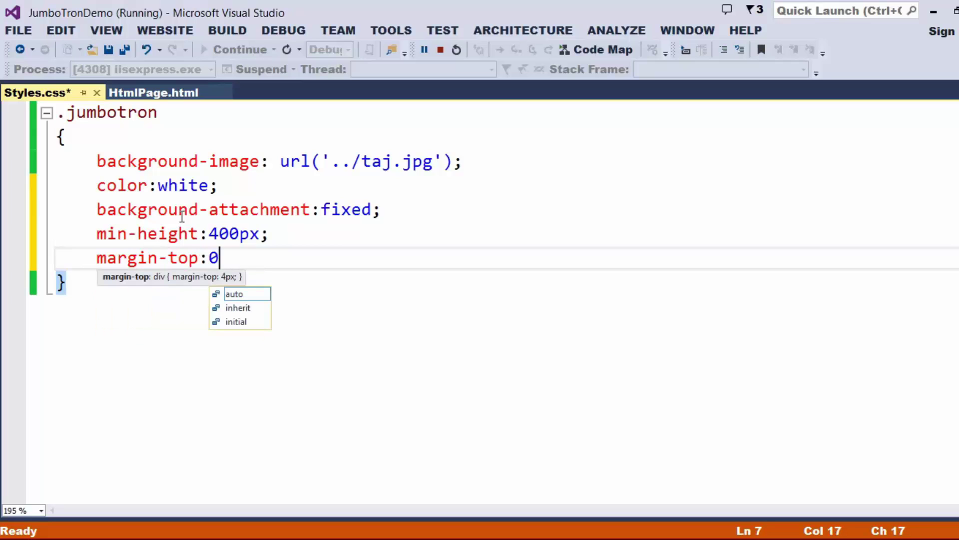
type("px;")
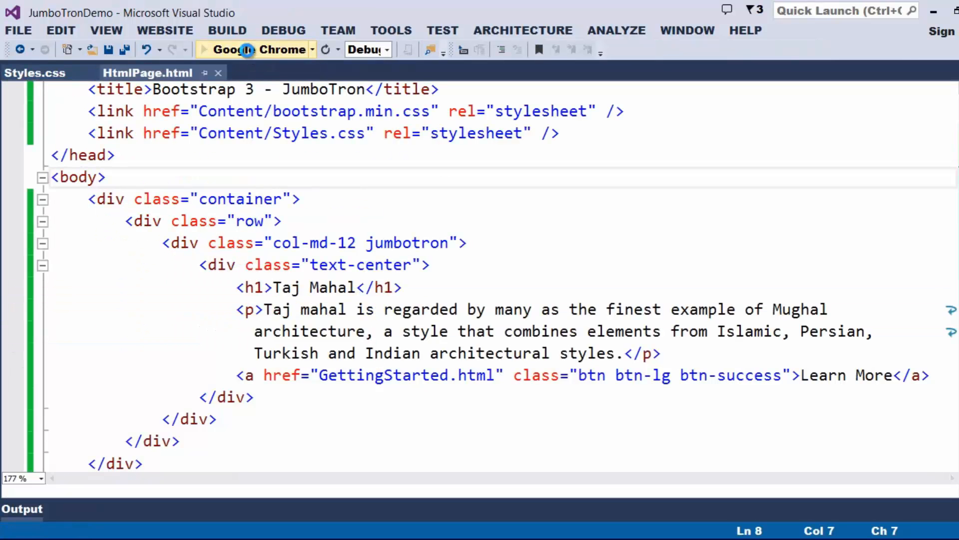
- Launch the page in Chrome and scroll to check the fixed background
left_click(251, 48)
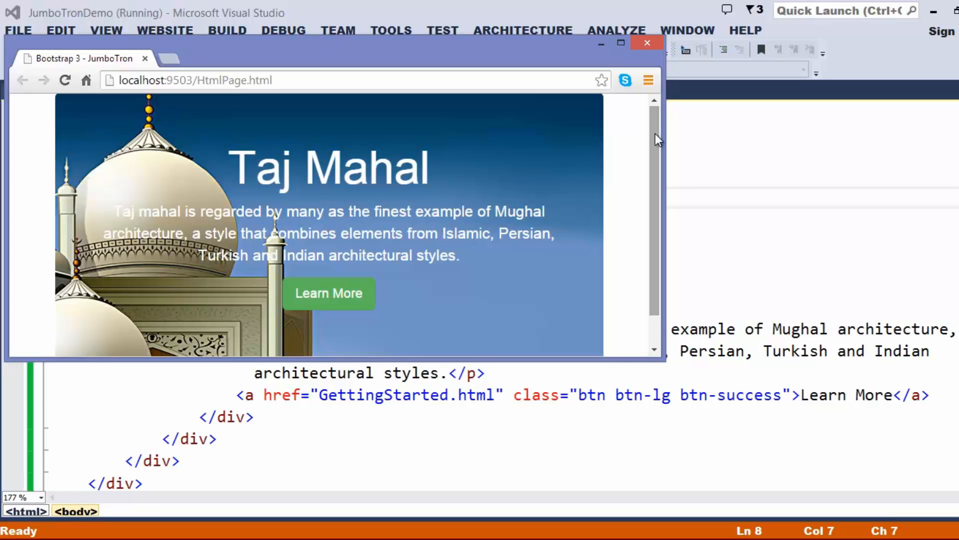
scroll("down", 3)
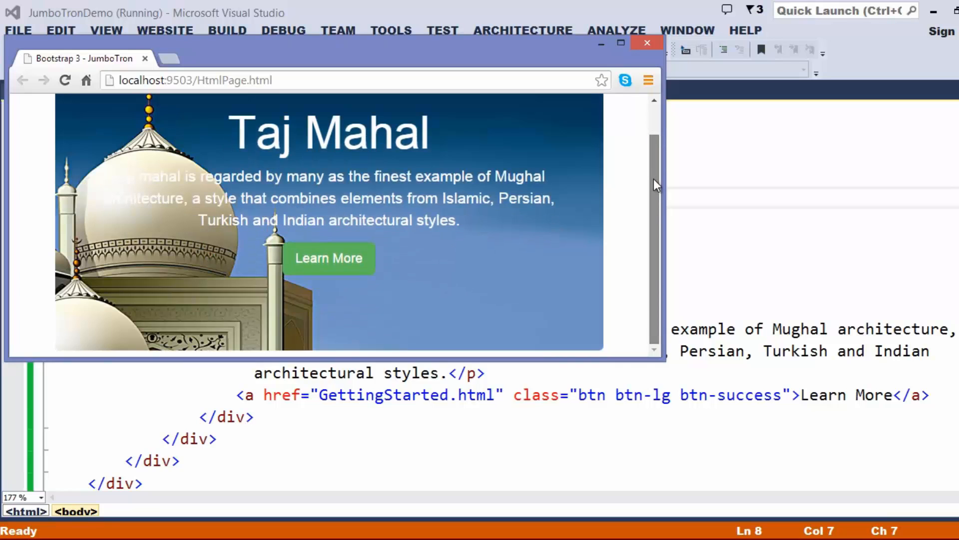